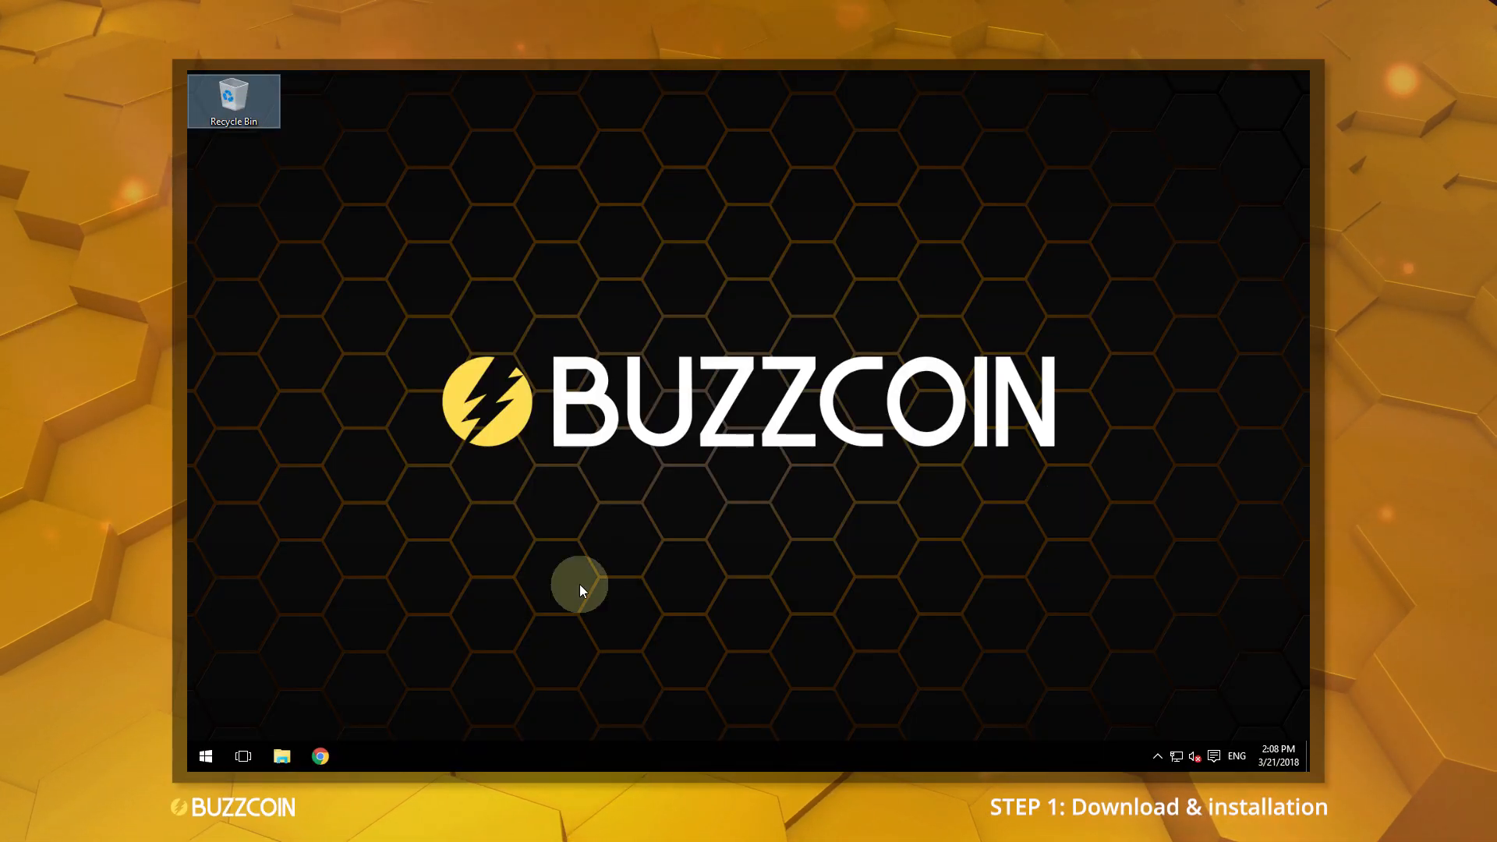
Step: Browse buzzcoin.info to the Wallet 3.1.1 platform downloads in Chrome, then switch to File Explorer
click(320, 756)
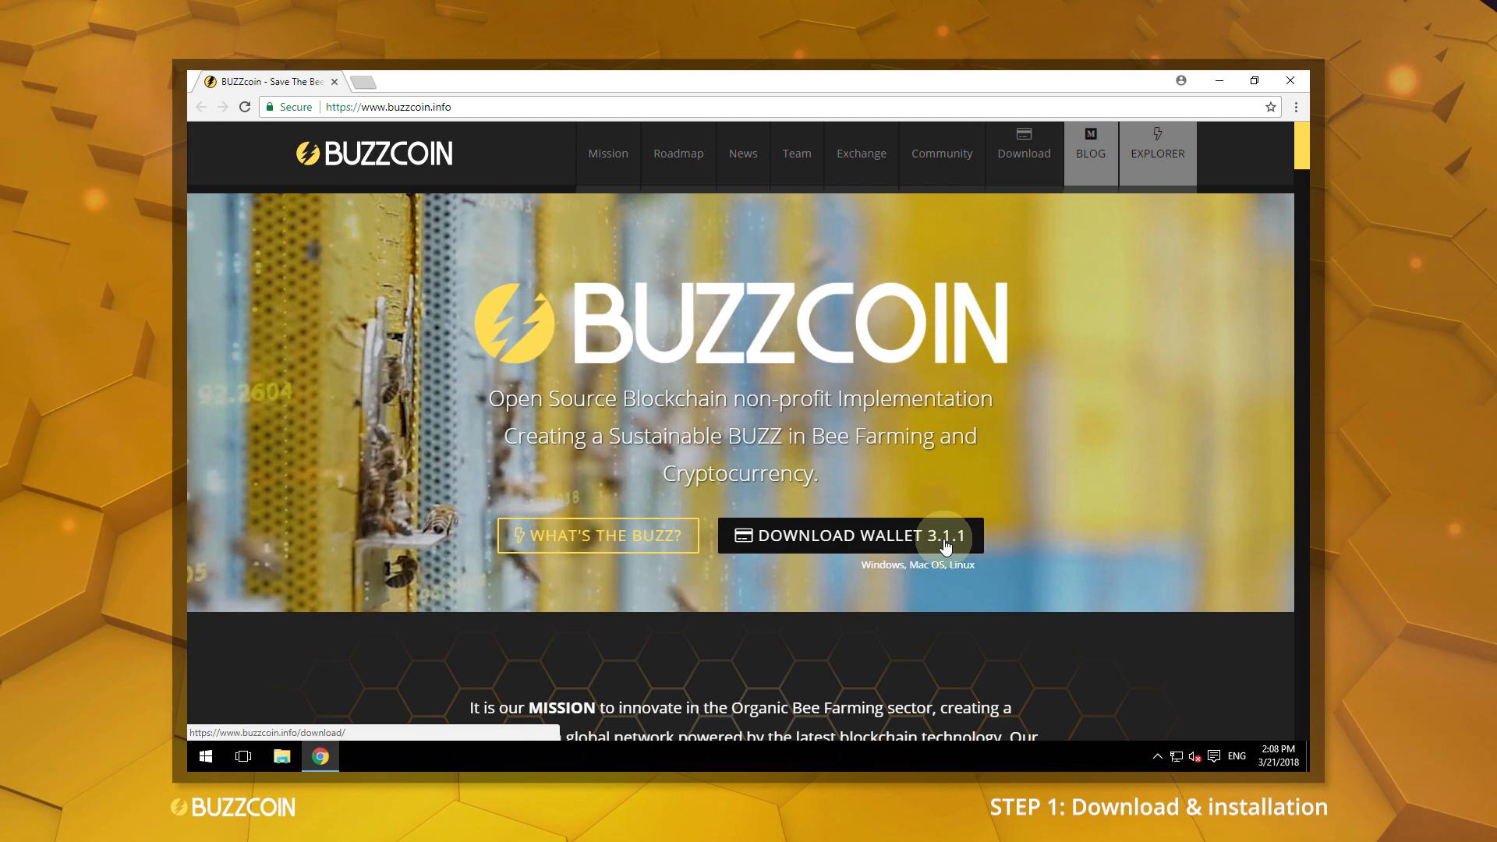
click(861, 536)
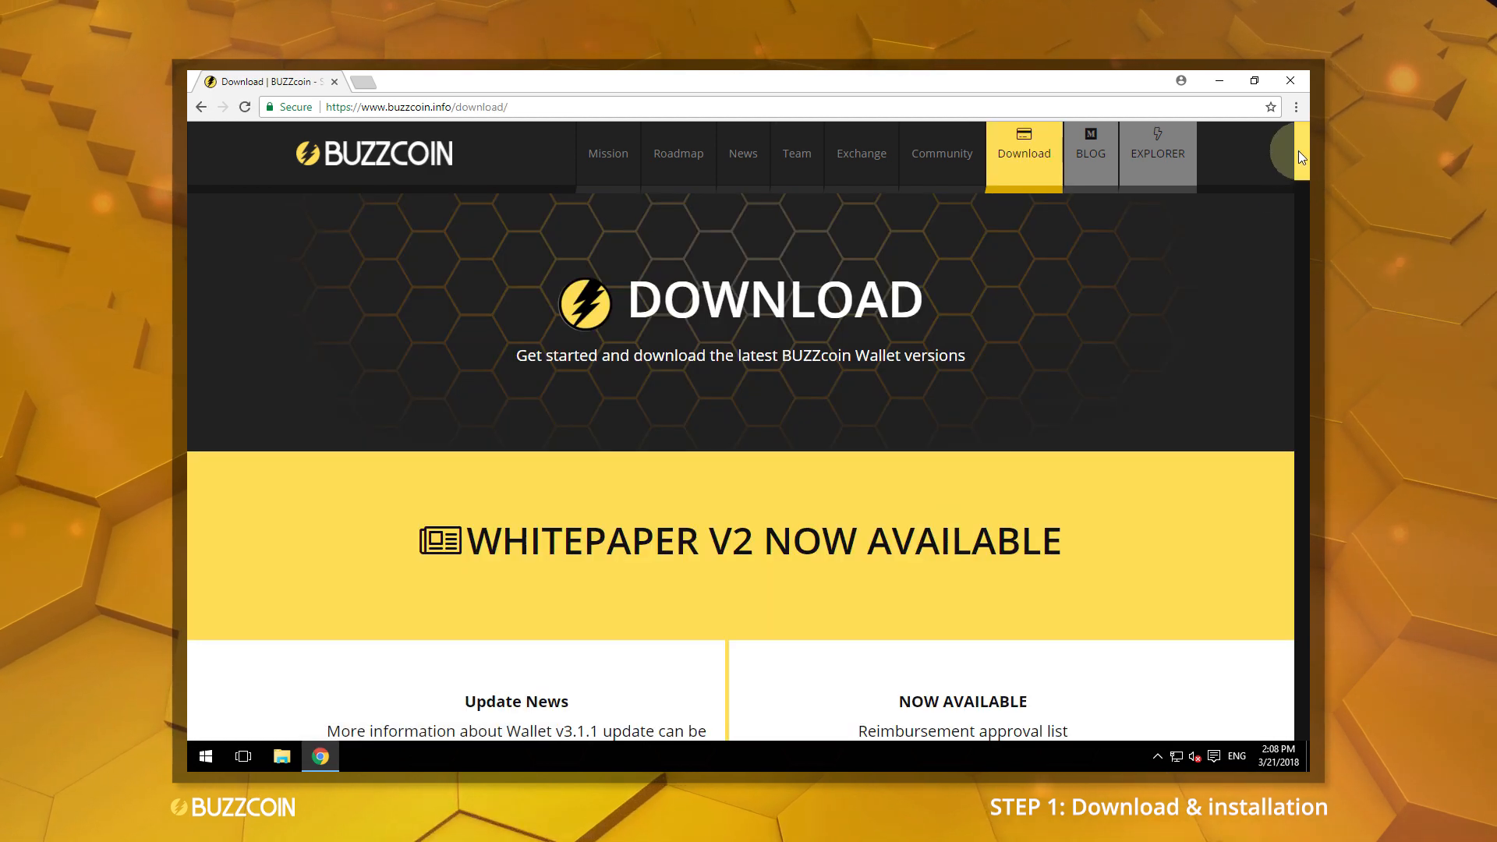
scroll(down, 3)
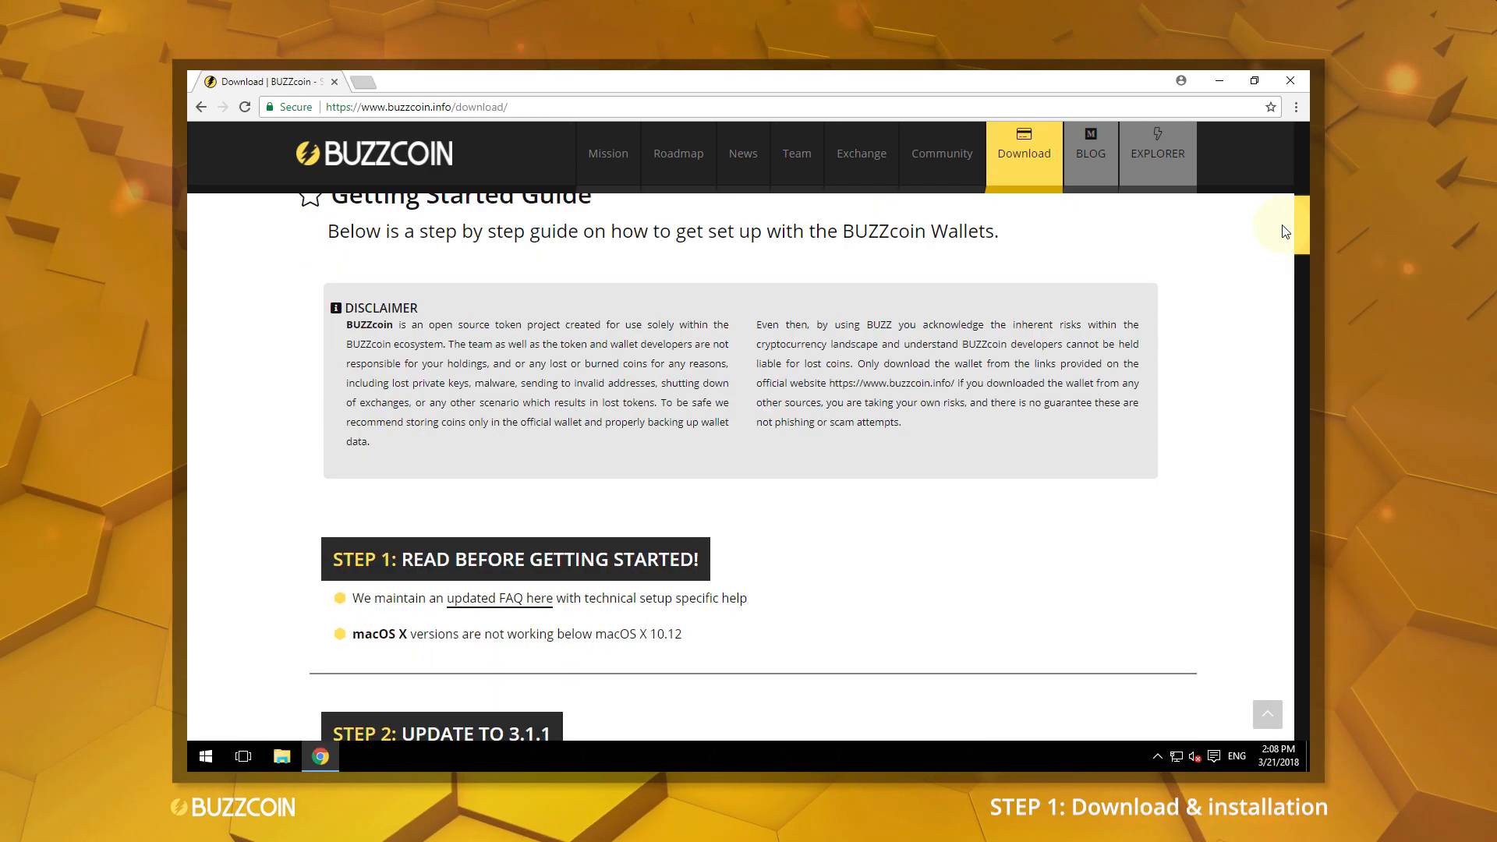
scroll(down, 3)
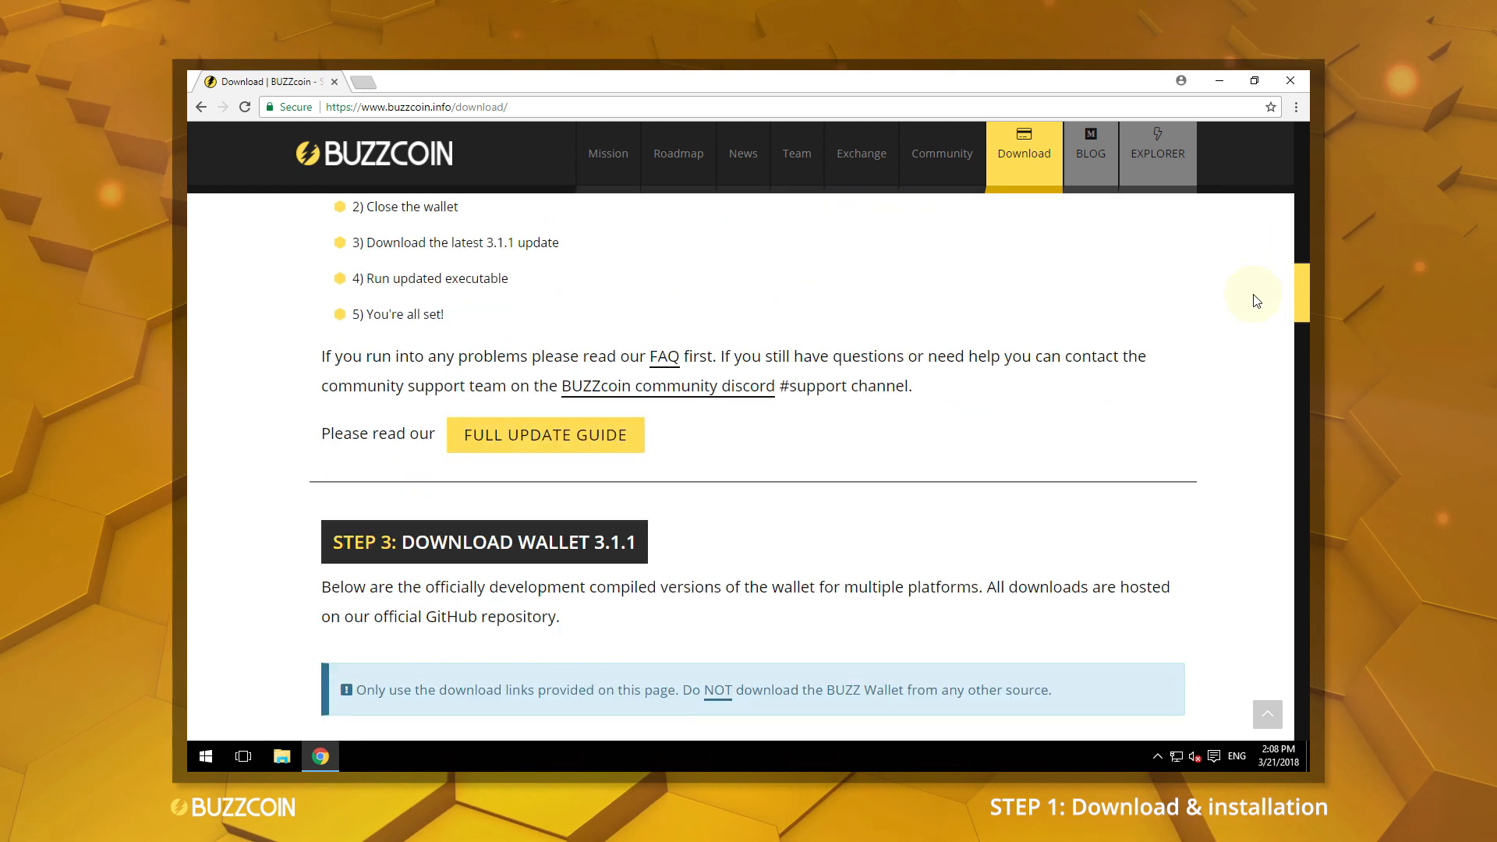
scroll(down, 3)
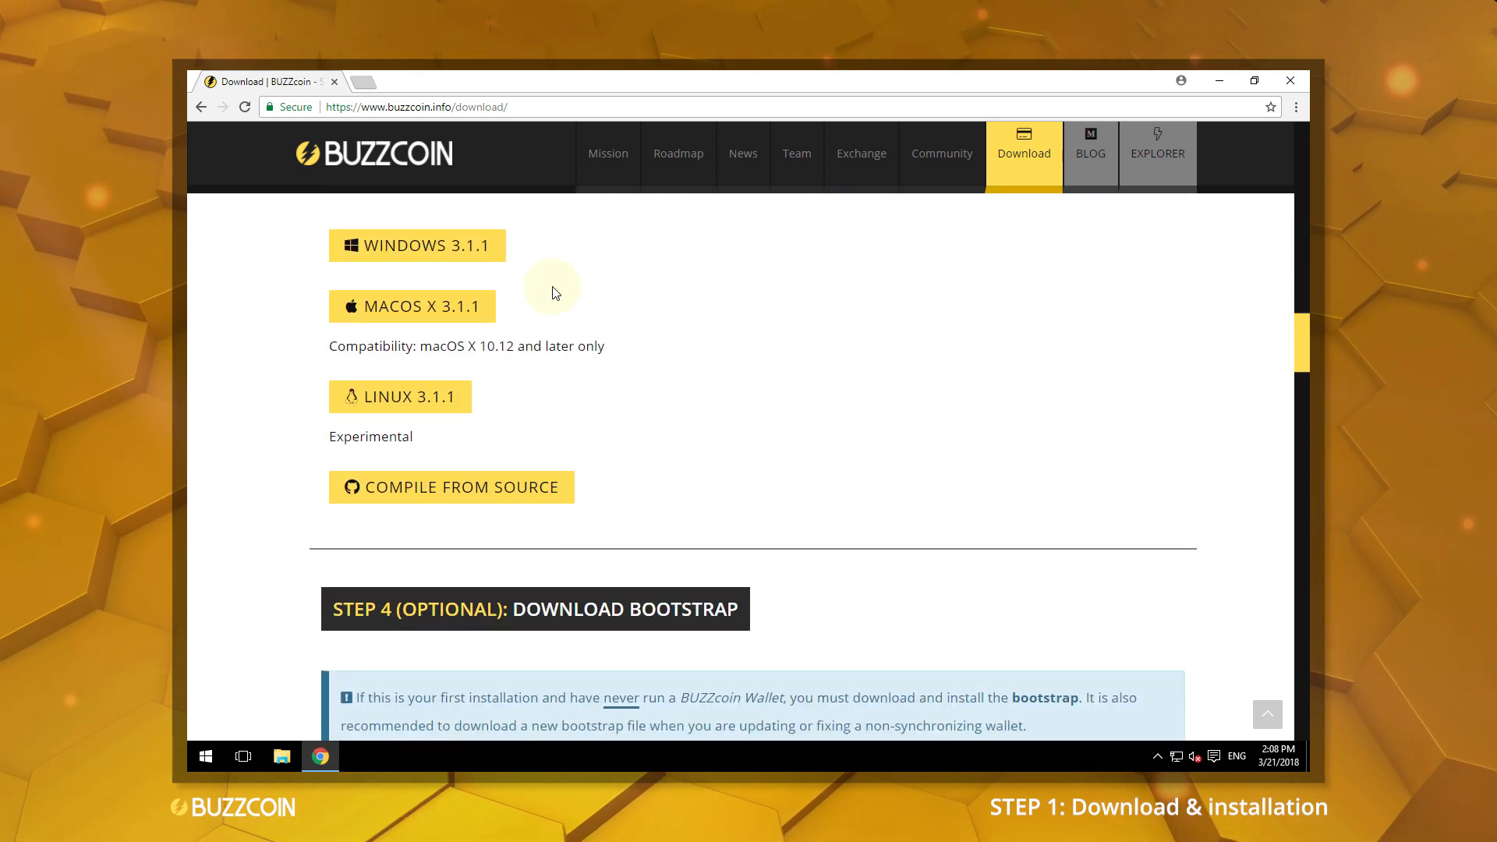
mouse_move(1220, 86)
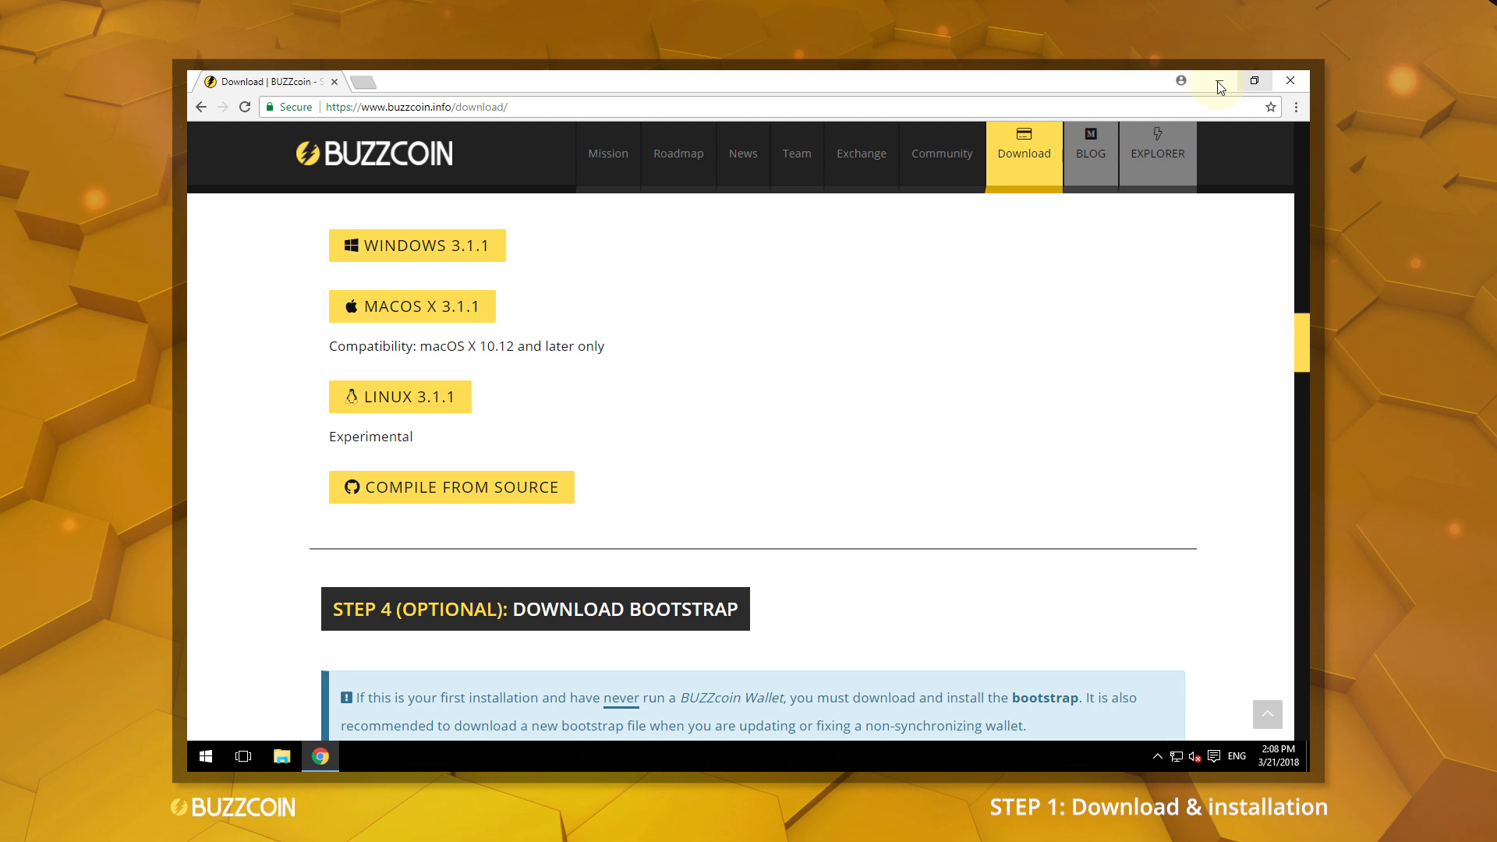
click(280, 756)
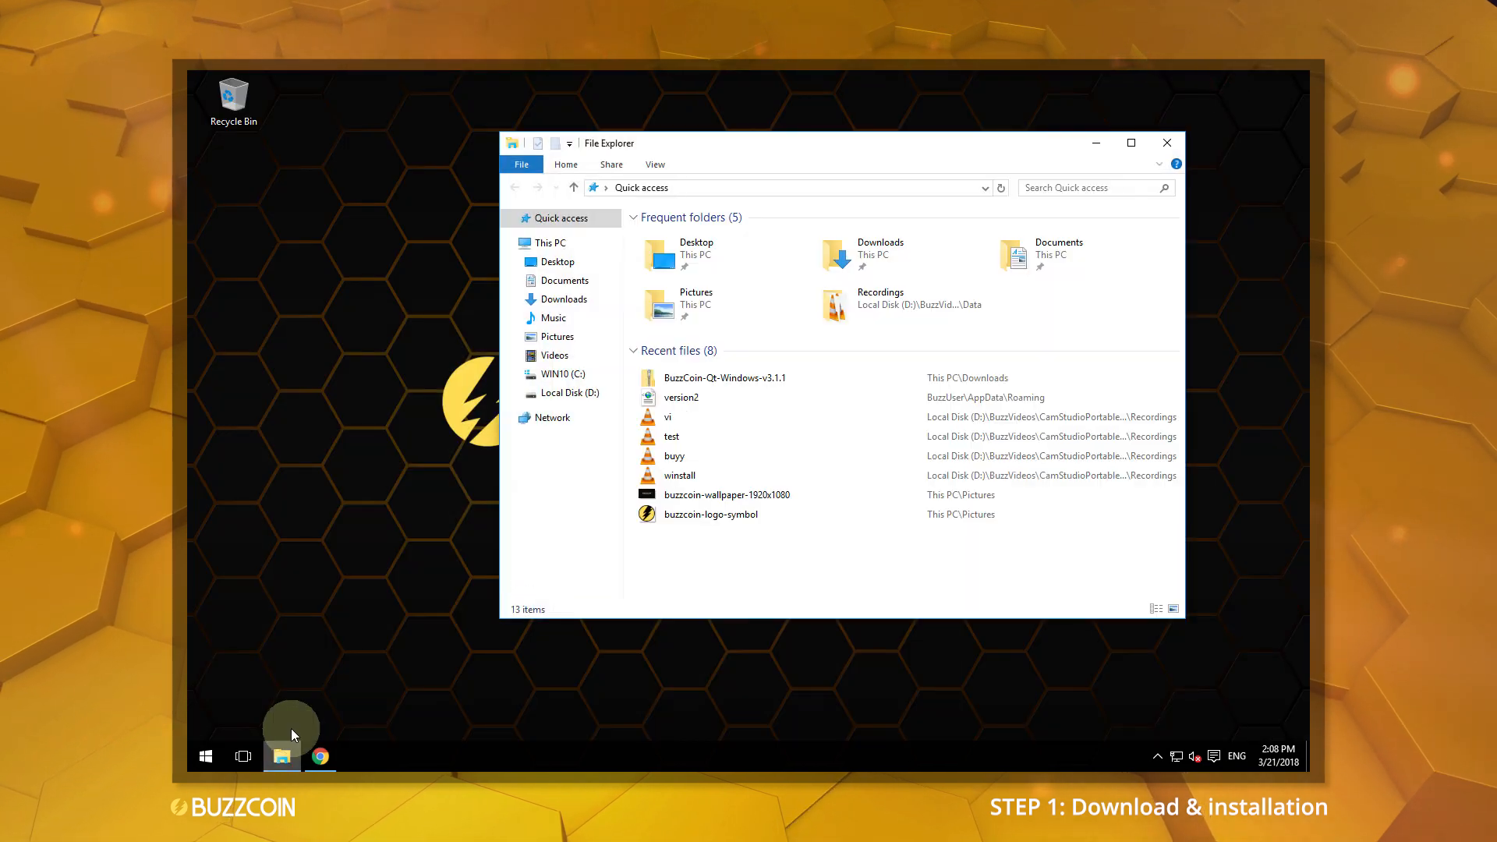
Step: Open the BuzzCoin-Qt-Windows-v3.1.1 zip in Downloads and copy buzzcoin-qt-v3.1.1 to the Desktop
click(563, 300)
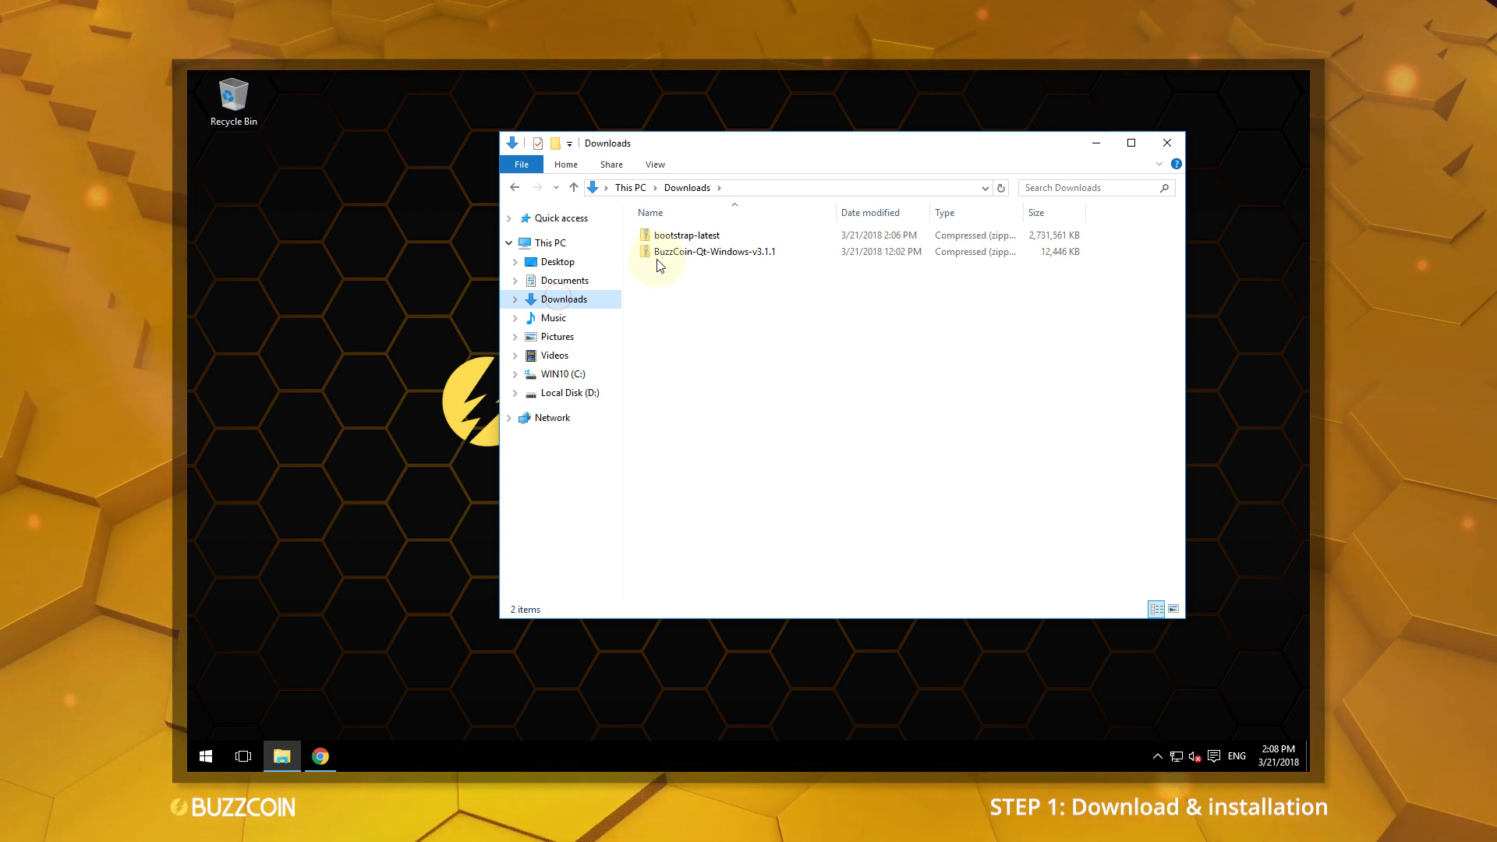
double_click(714, 251)
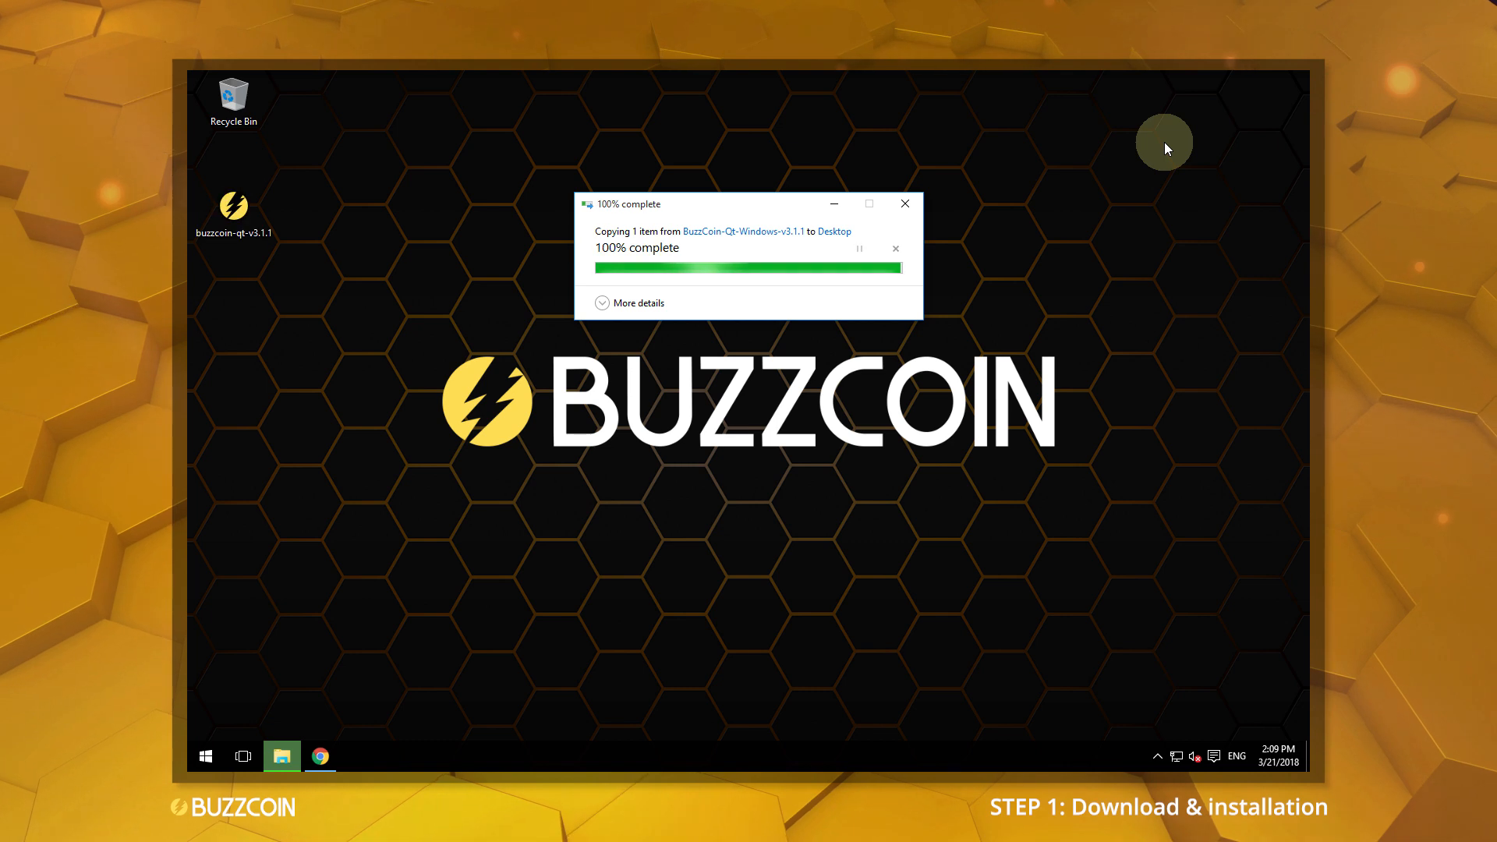
Step: Launch buzzcoin-qt-v3.1.1 from the desktop and agree to the disclaimer to reach the 0.00 BUZZ dashboard
click(904, 203)
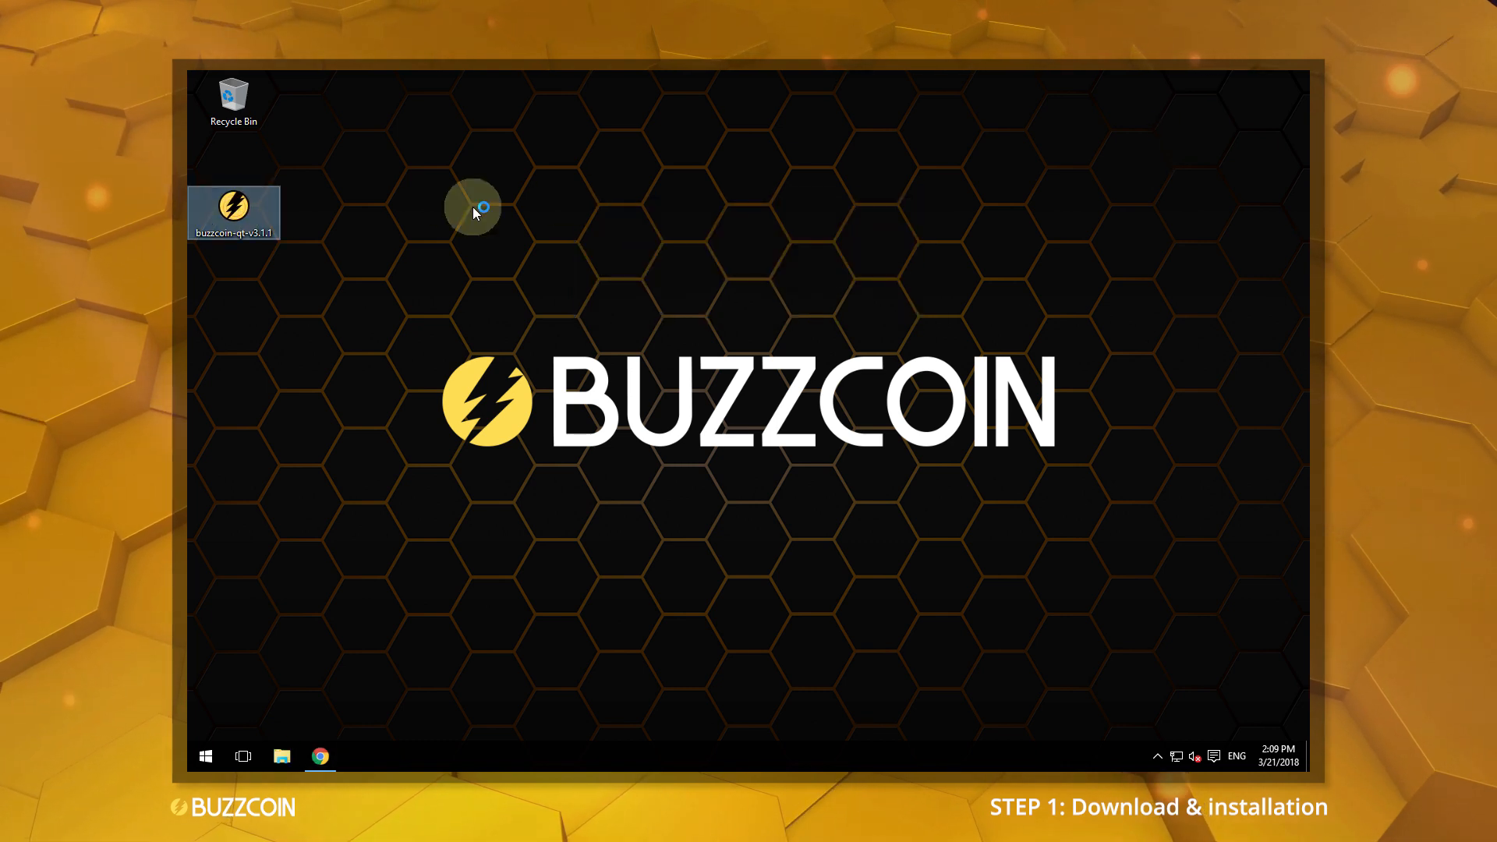
double_click(234, 212)
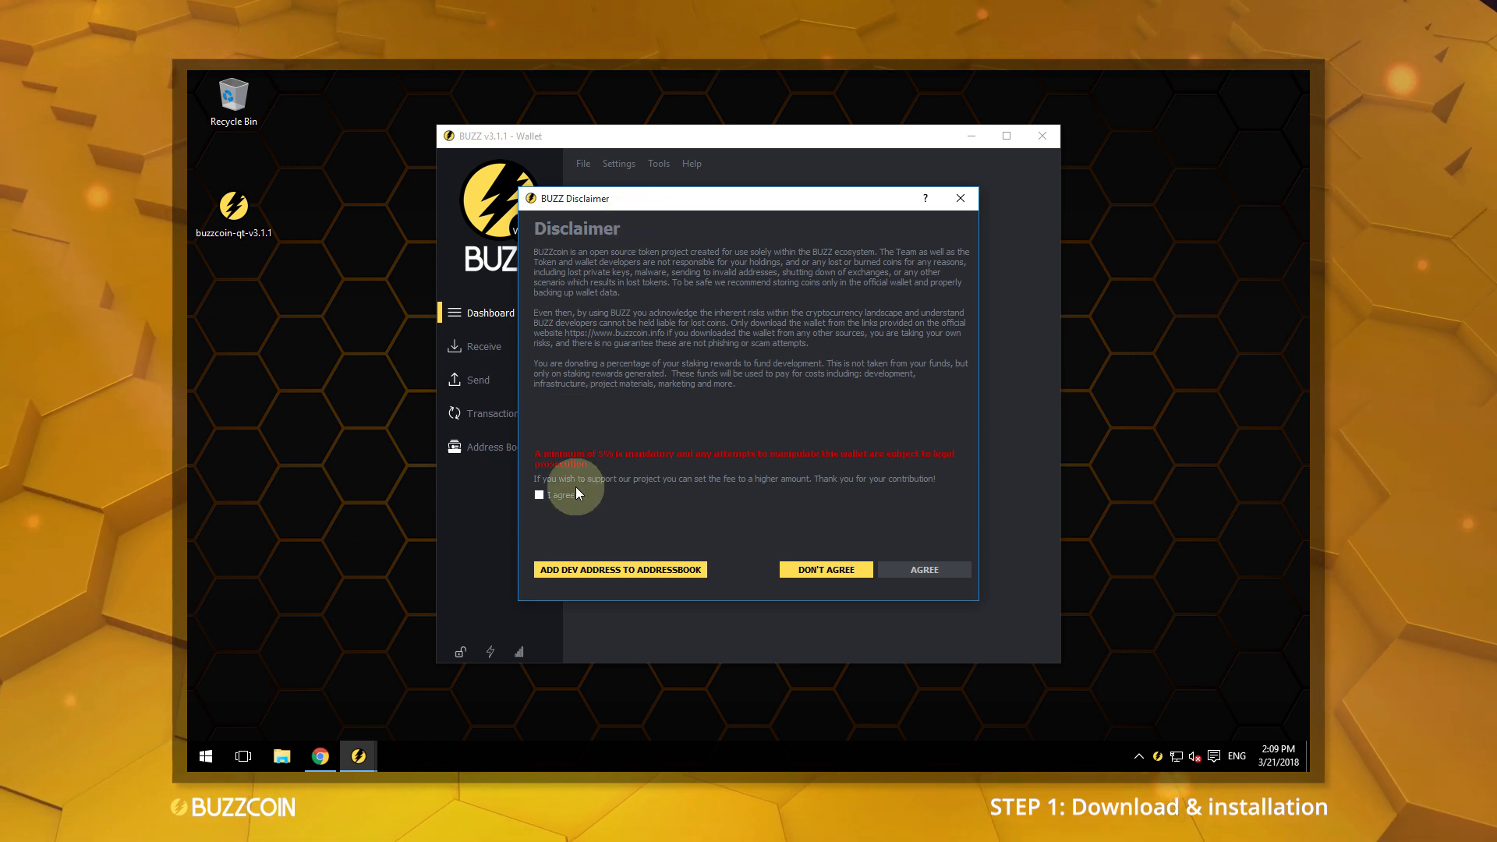
click(539, 496)
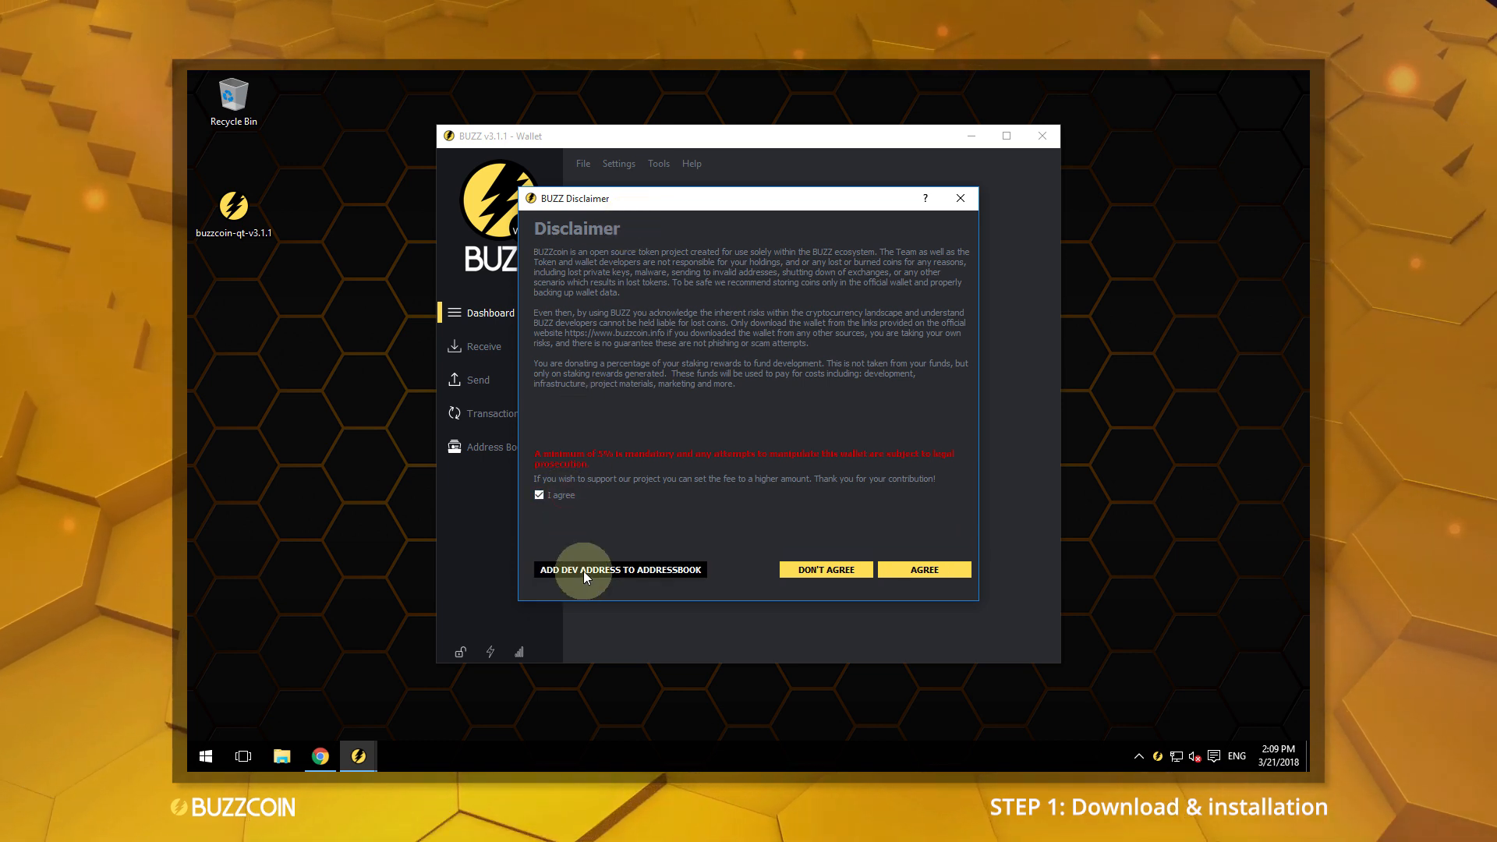
mouse_move(912, 579)
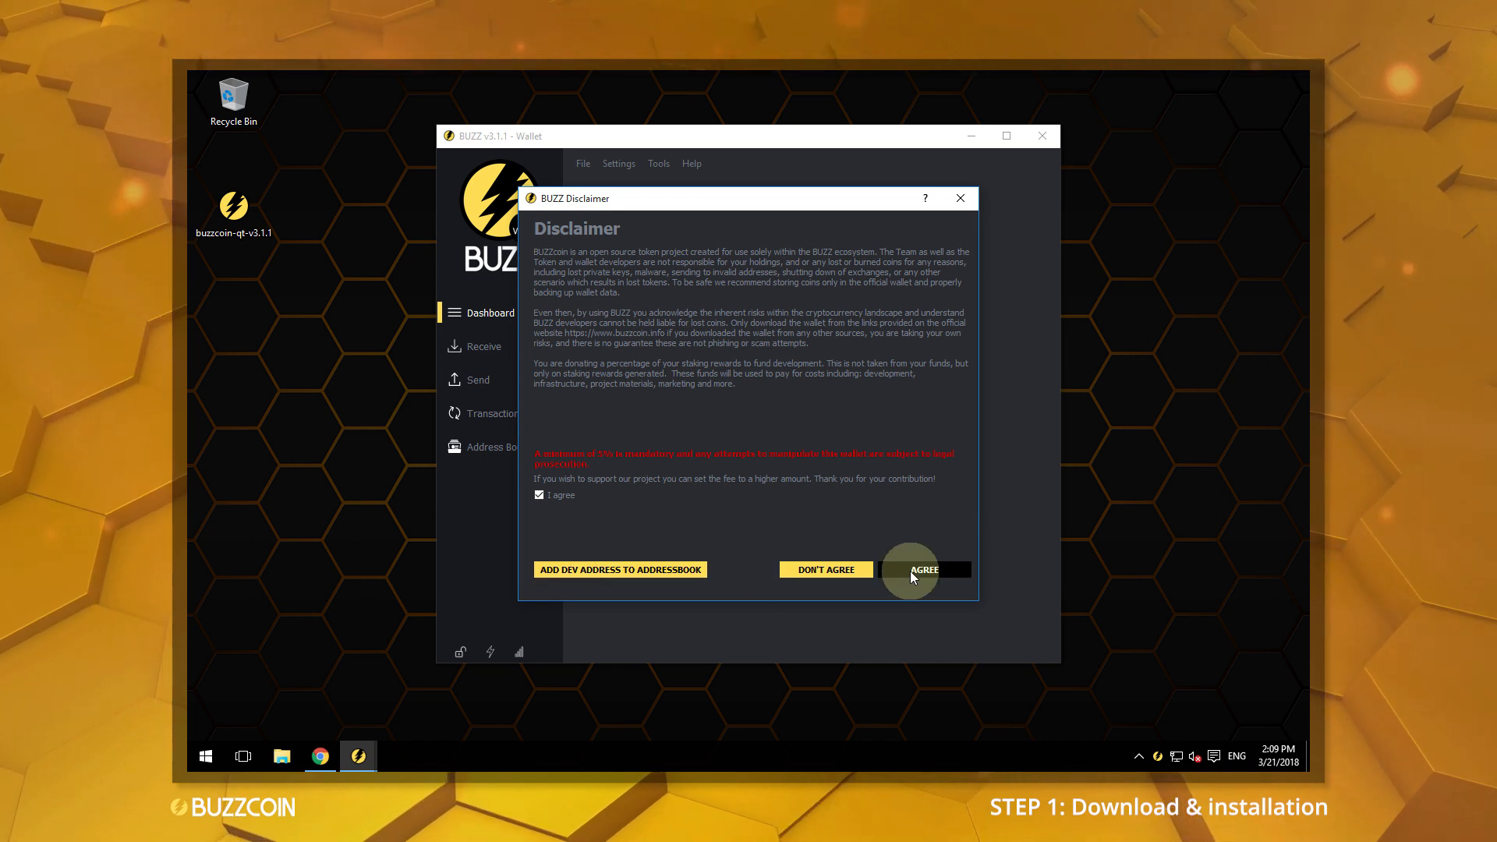
click(925, 569)
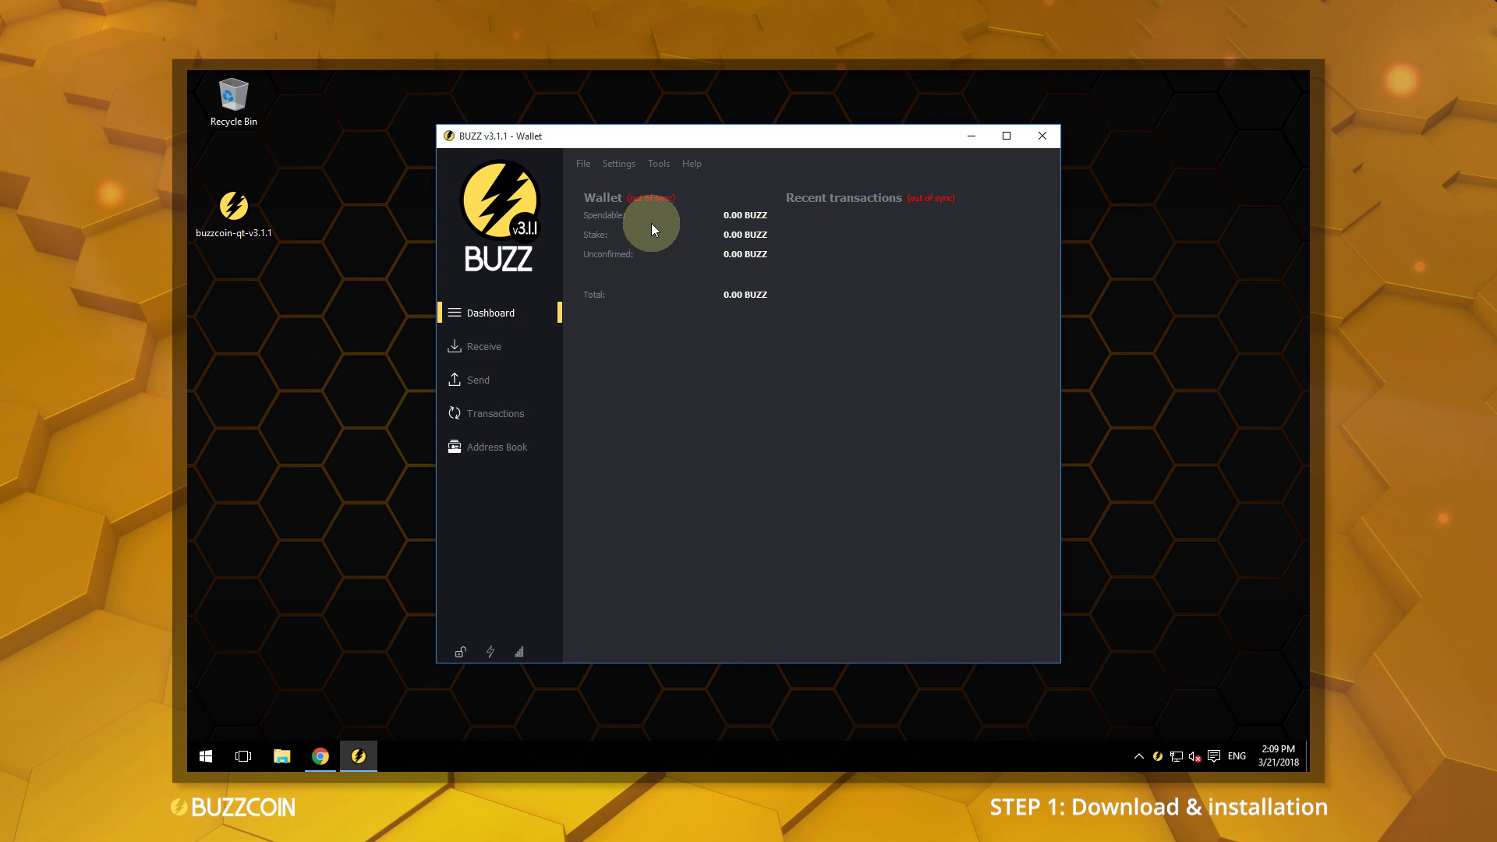
Step: Check the Debug window Information, showing 0 connections and 0 blocks
click(658, 164)
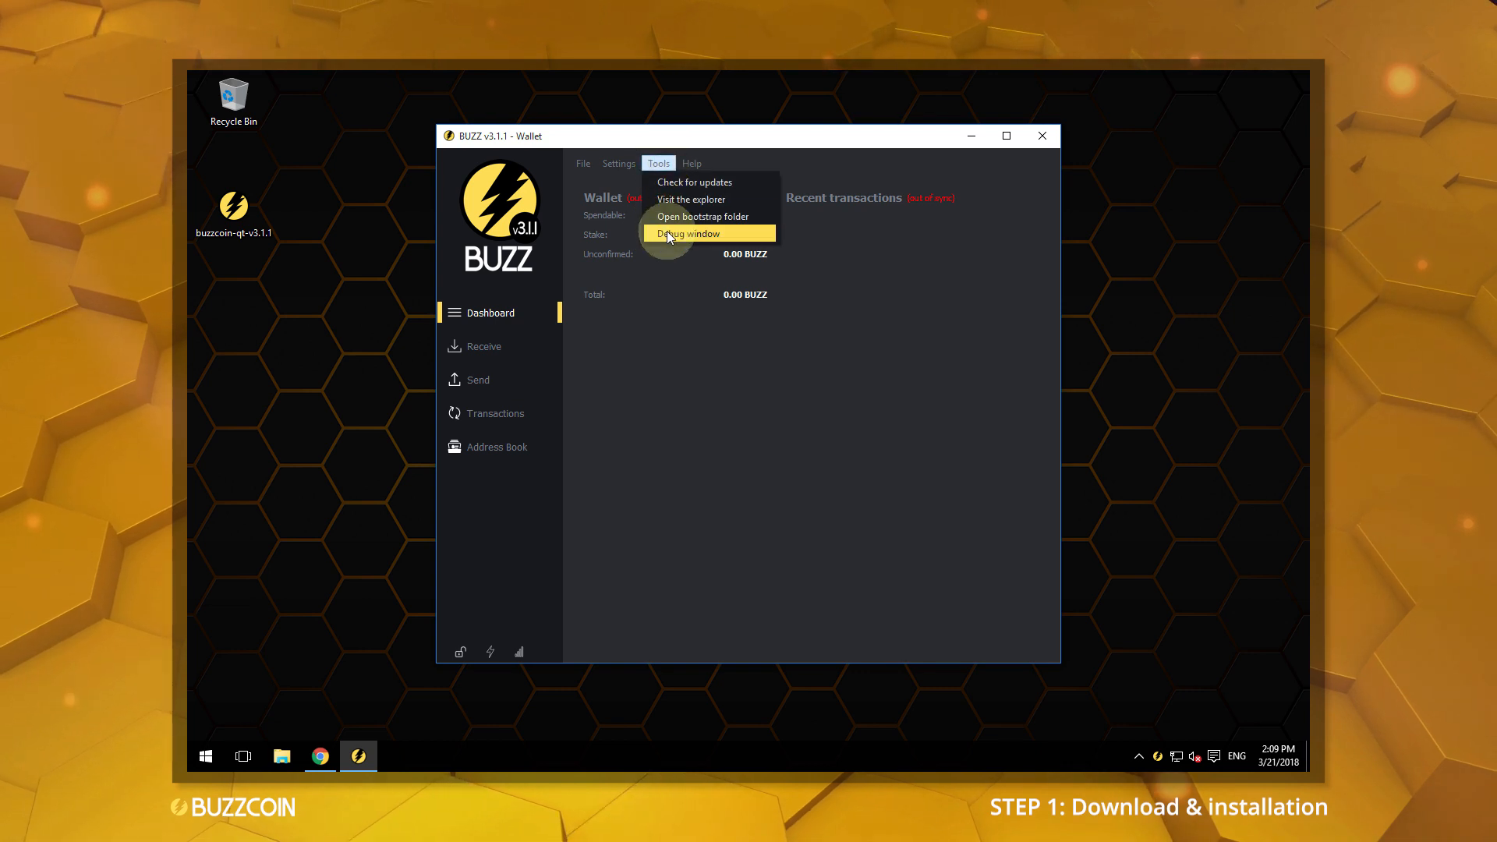
click(683, 234)
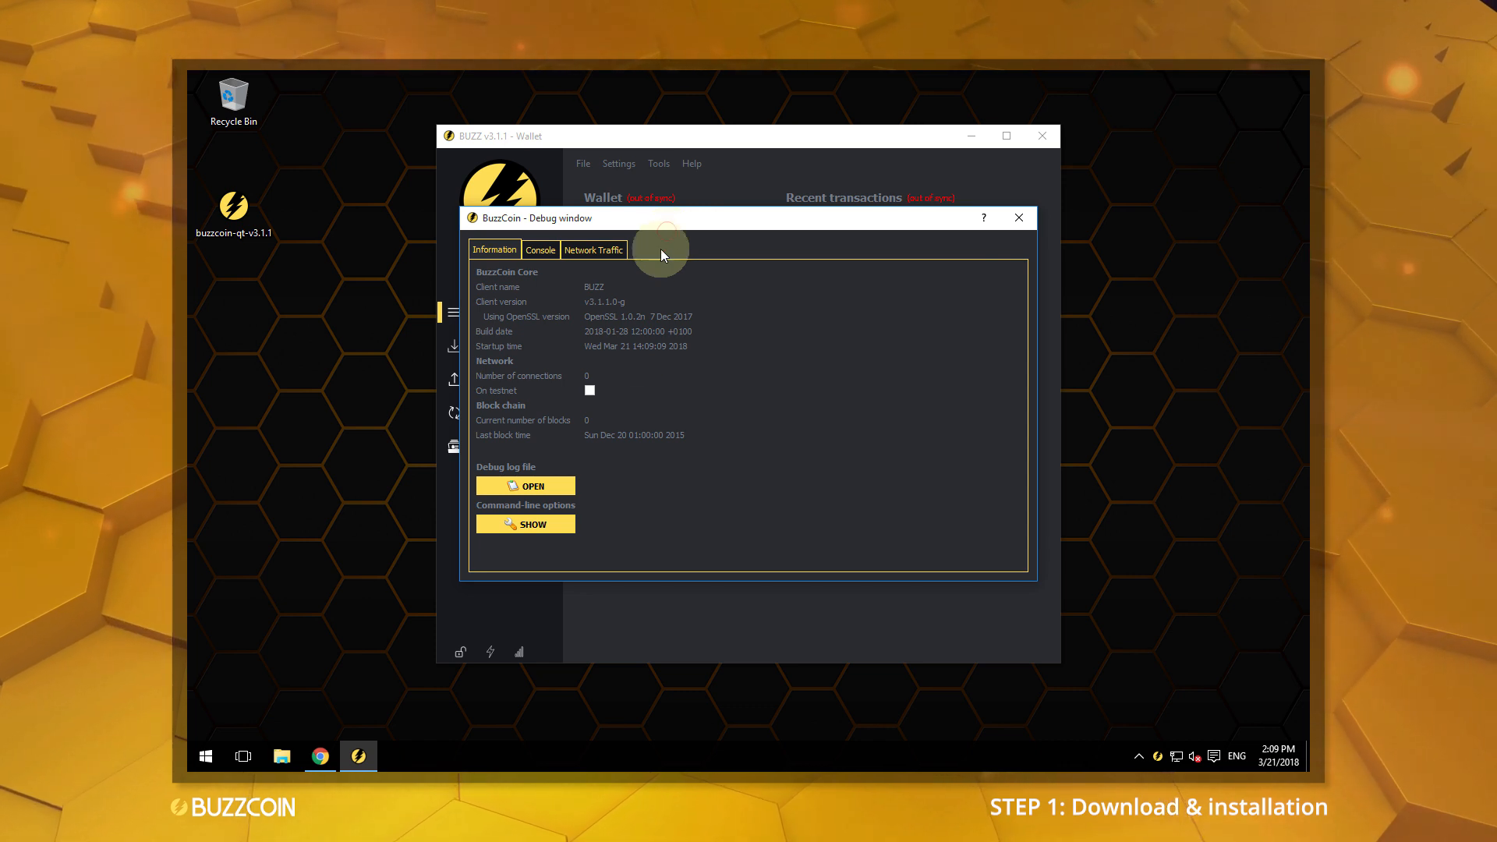
mouse_move(677, 452)
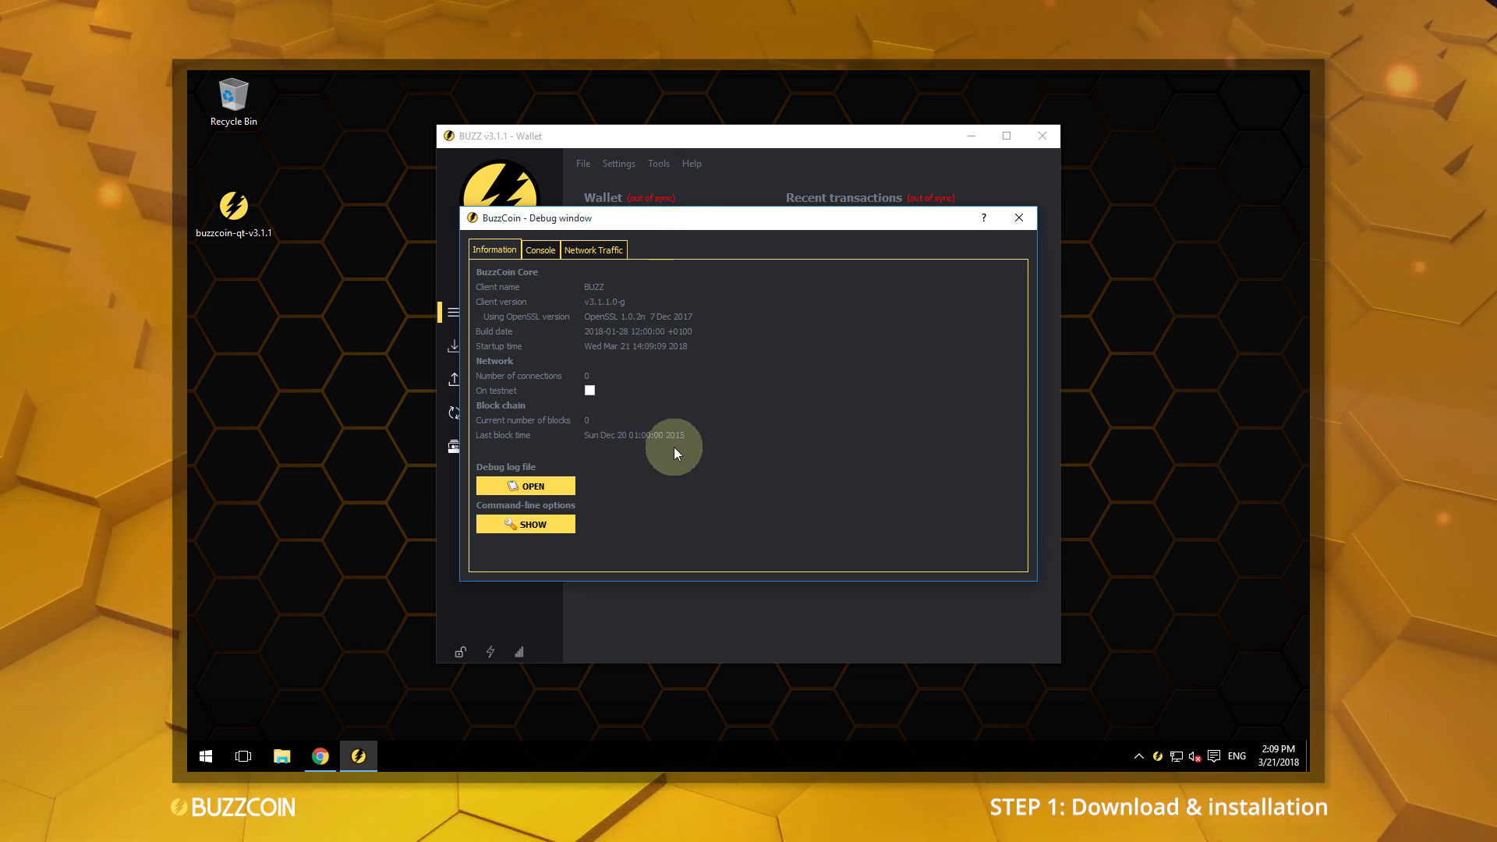
mouse_move(951, 277)
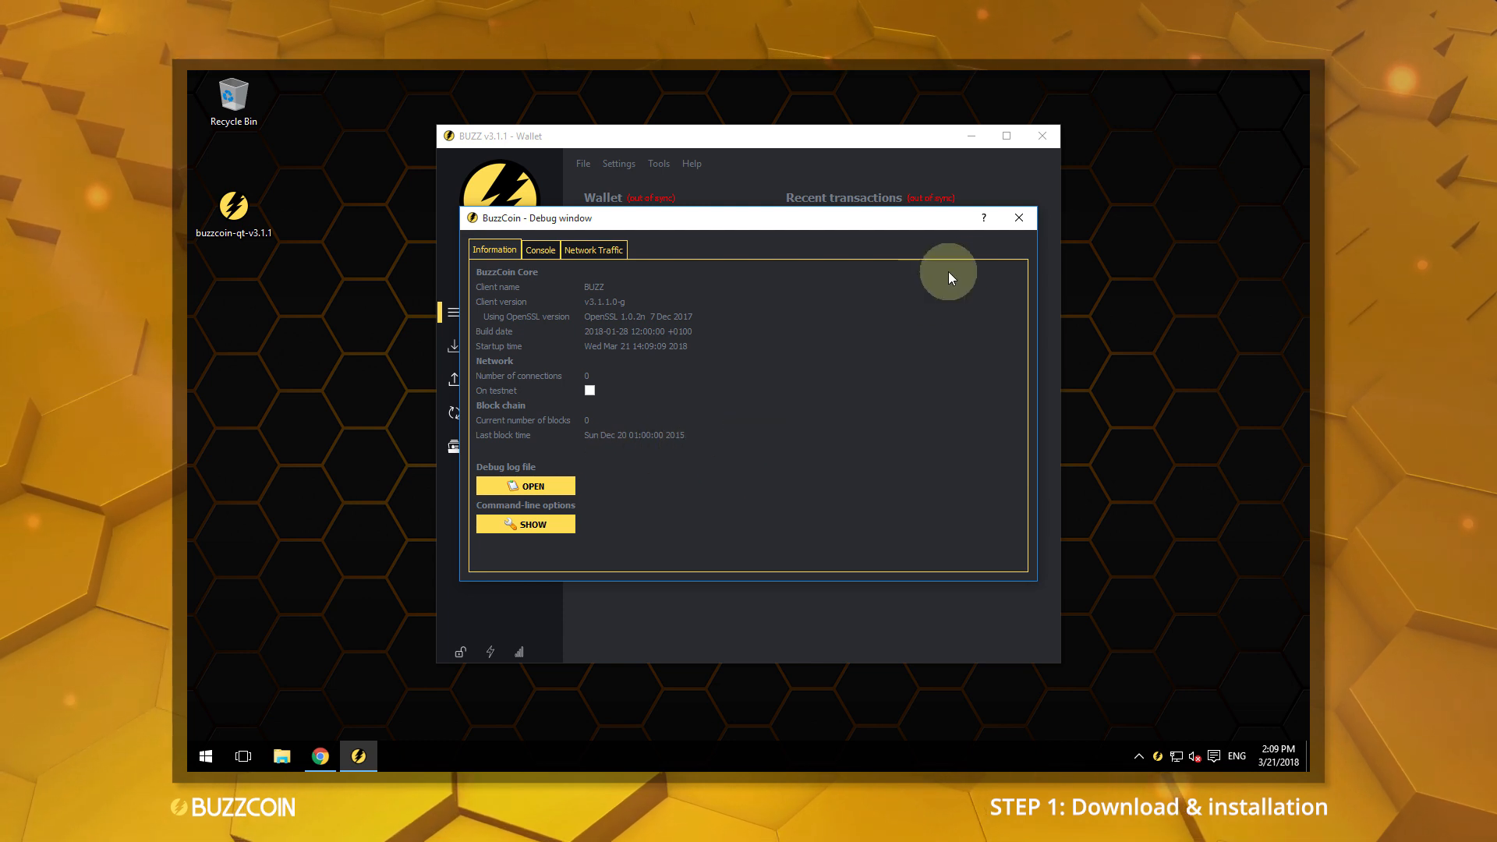
click(1020, 217)
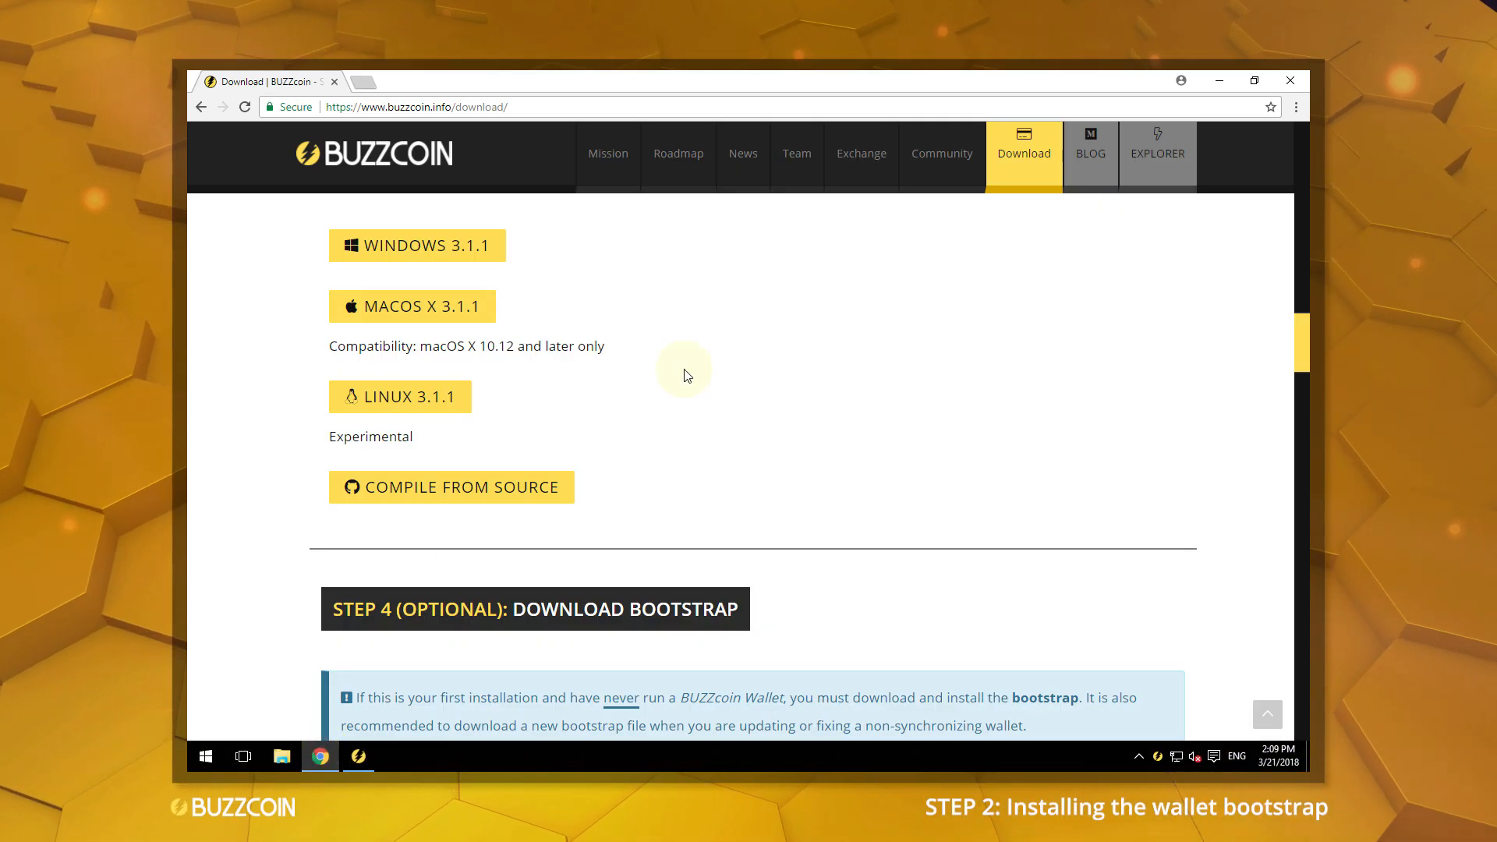
Step: Scroll the download page to the Step 4 bootstrap instructions
scroll(down, 3)
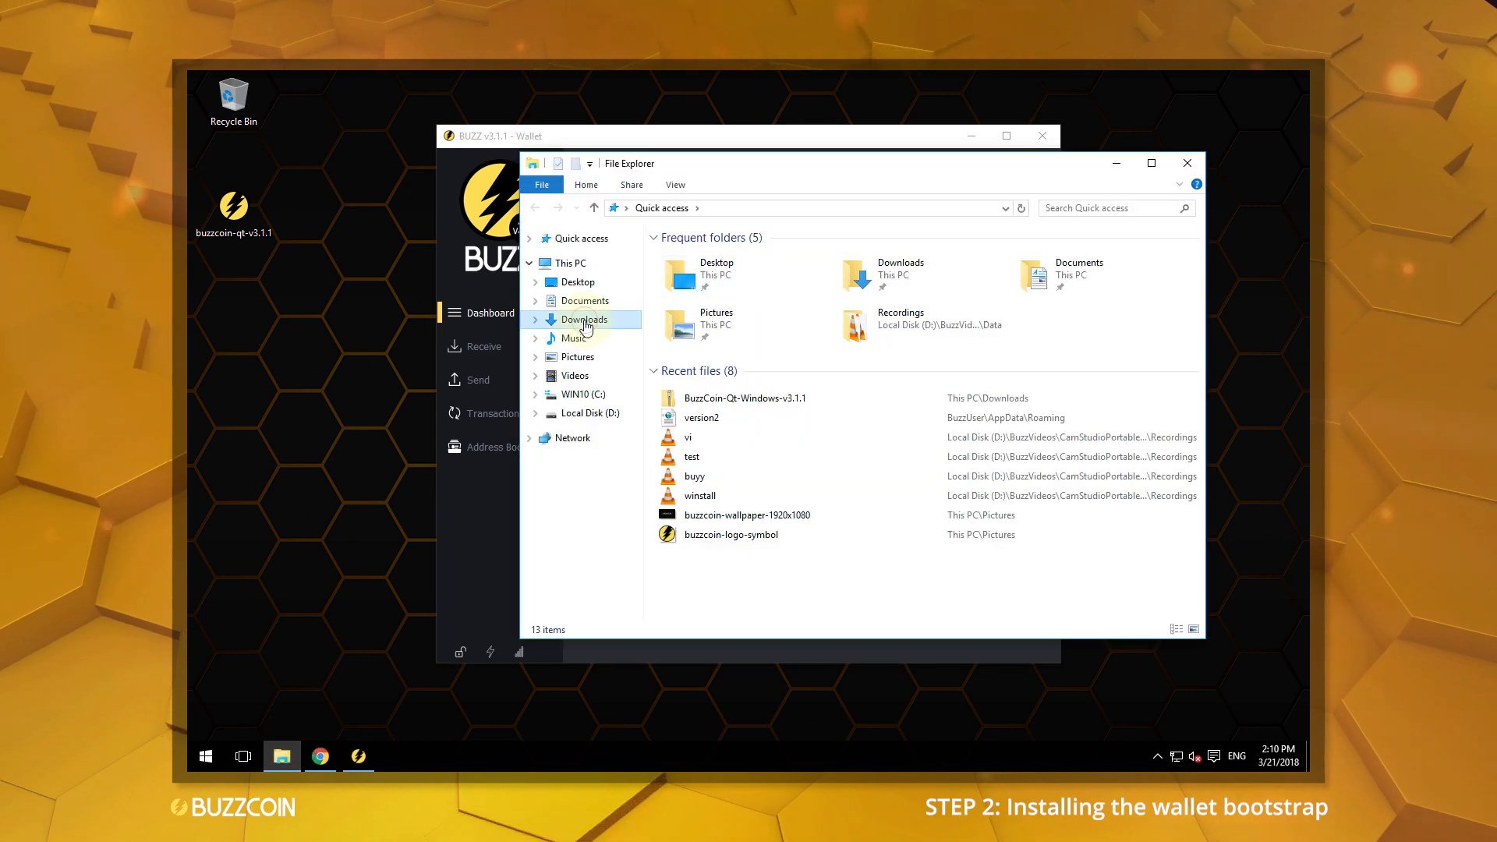
Step: View the bootstrap-latest archive contents in Downloads: database, txleveldb, blk0001.dat, blk0002.dat, peers.dat
click(583, 318)
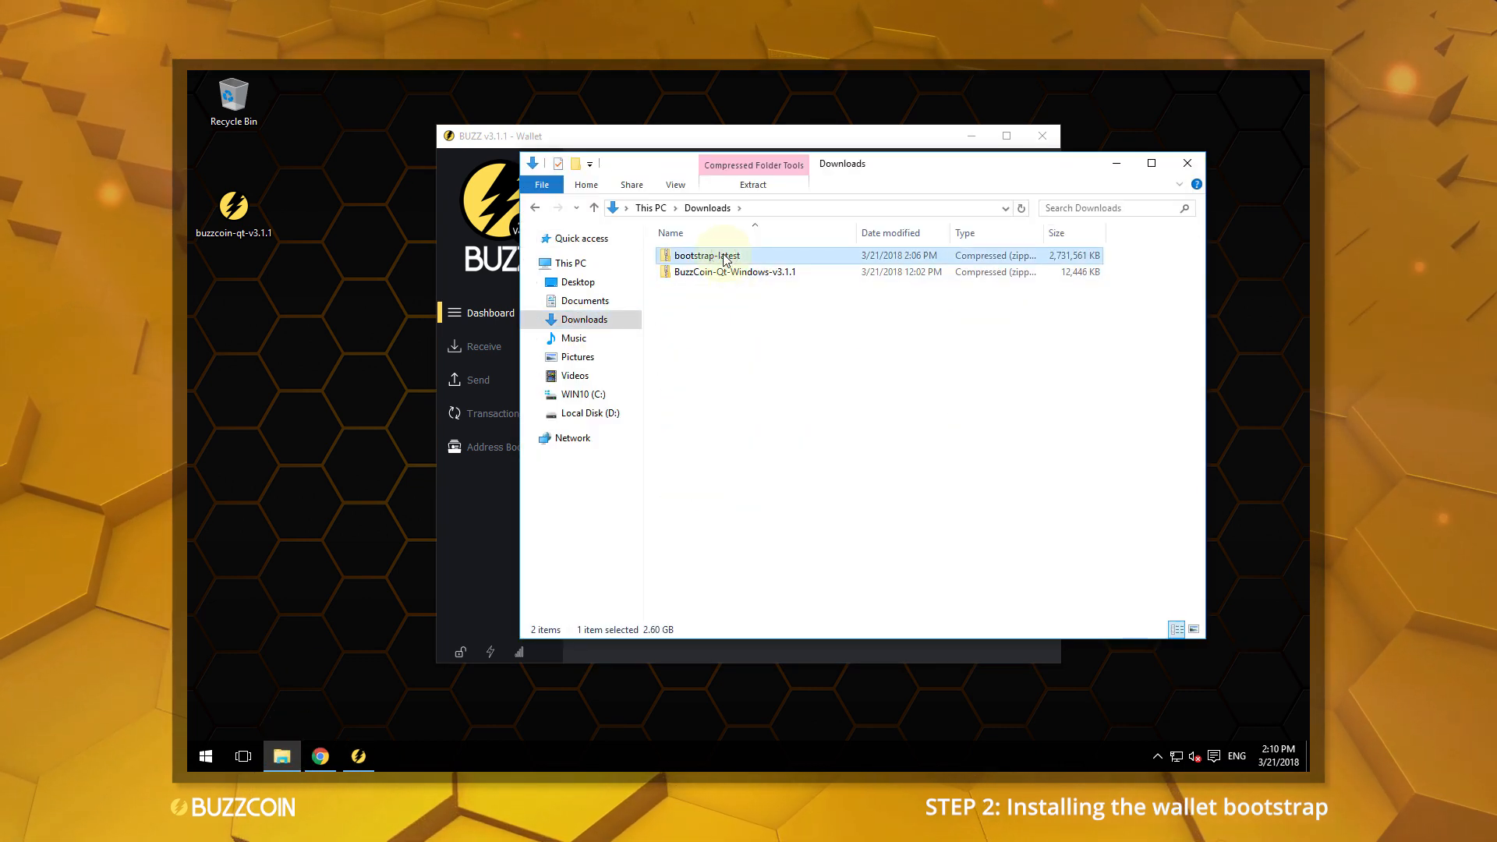
double_click(702, 255)
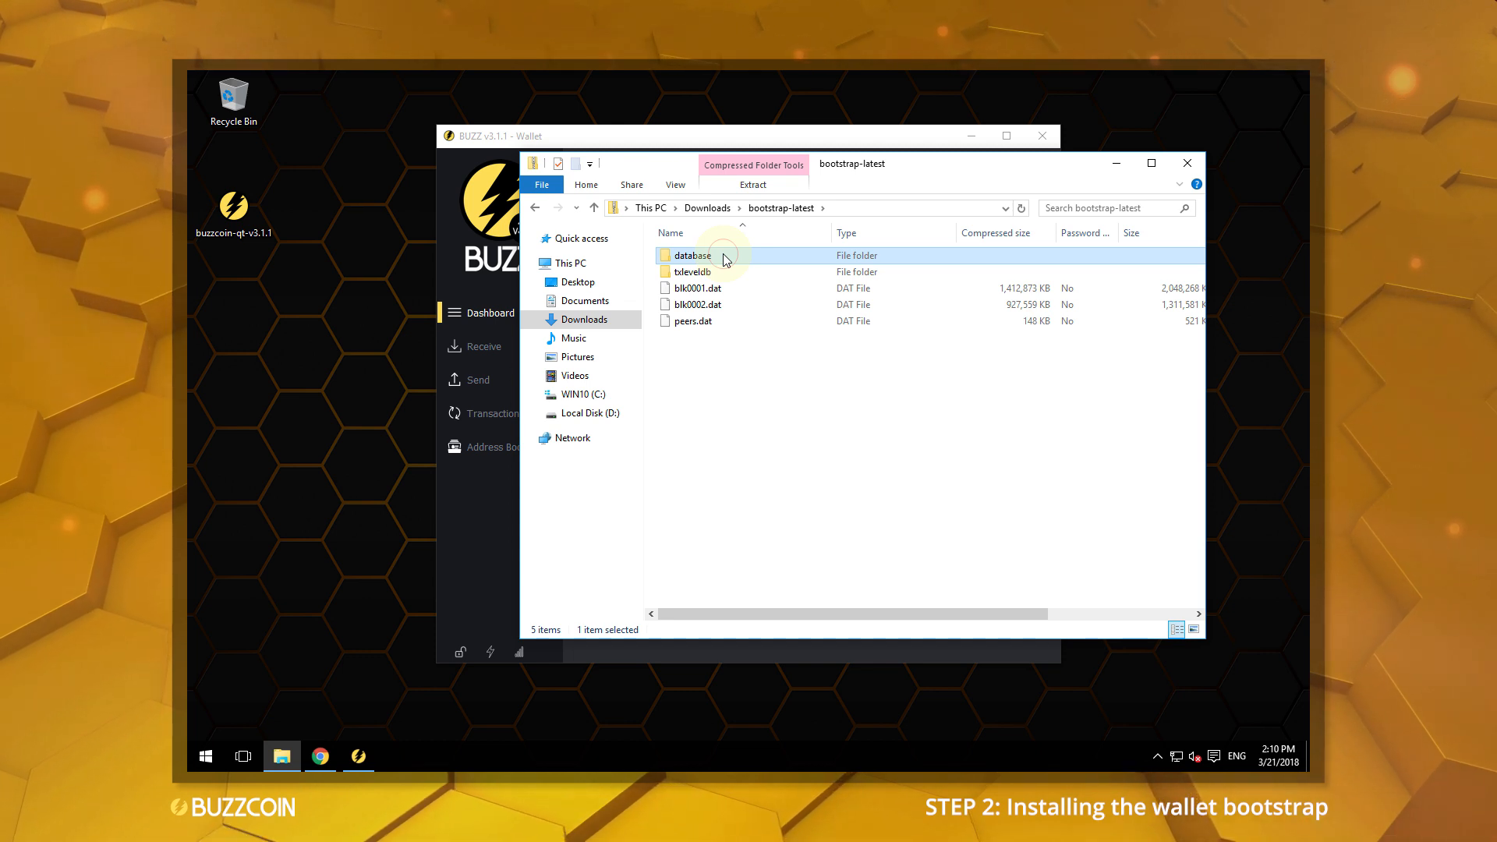
mouse_move(1187, 164)
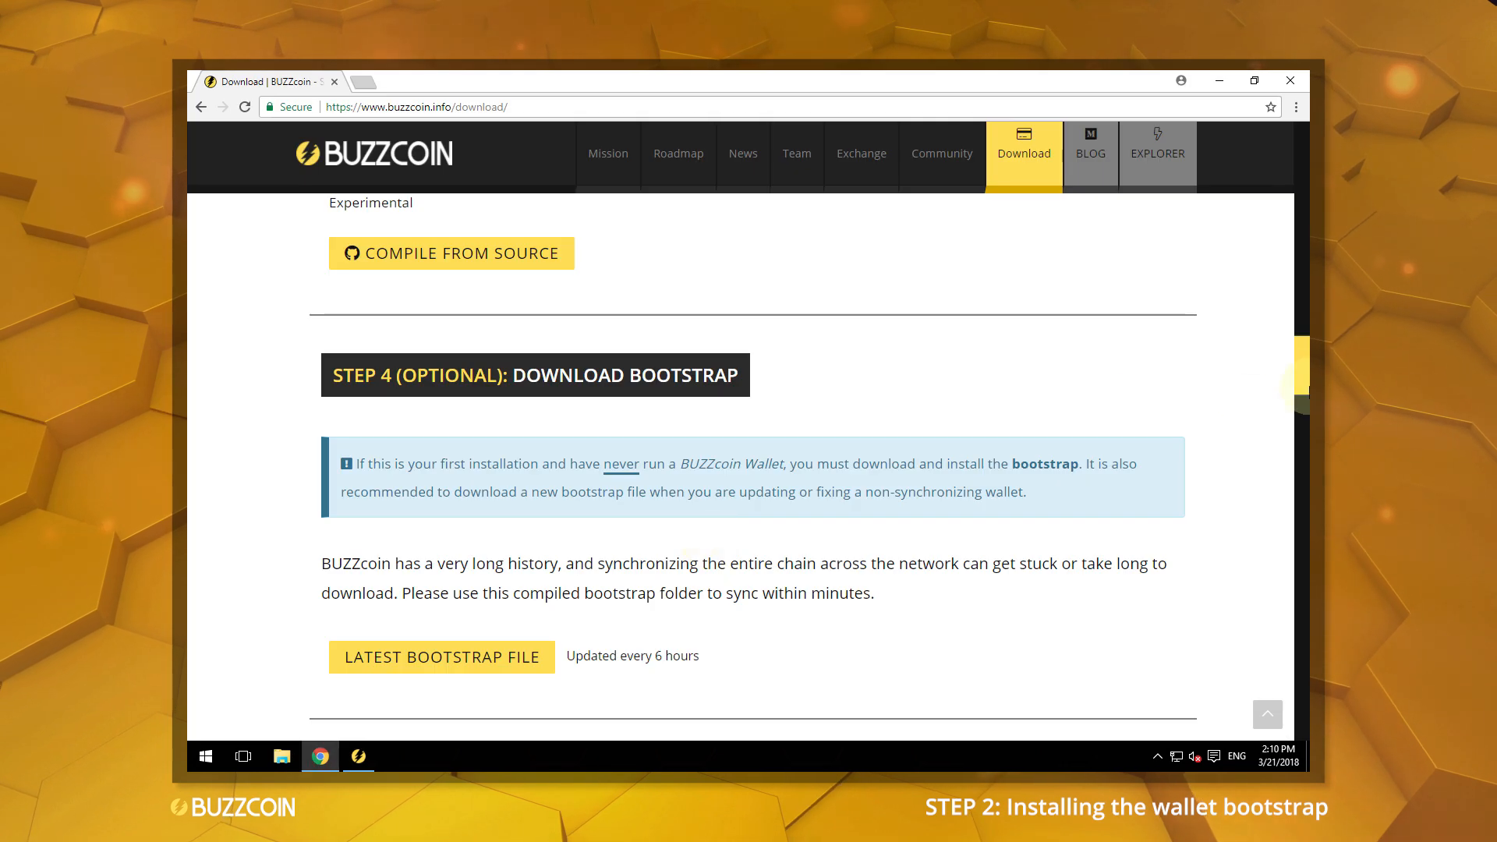
Step: Expand the BUZZ FAQ answer on installing the wallet bootstrap file
scroll(down, 3)
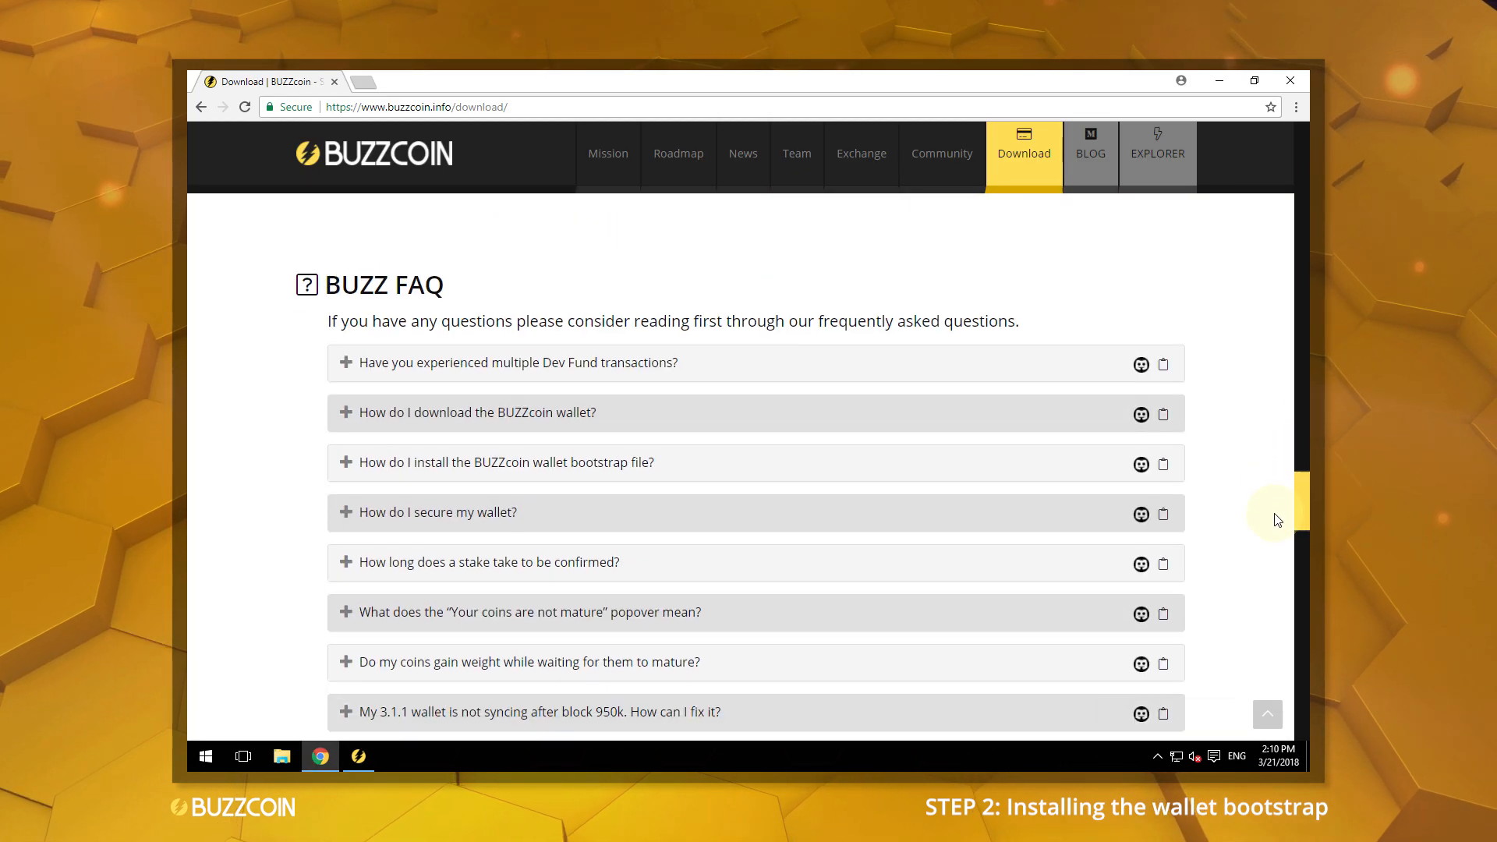
click(507, 462)
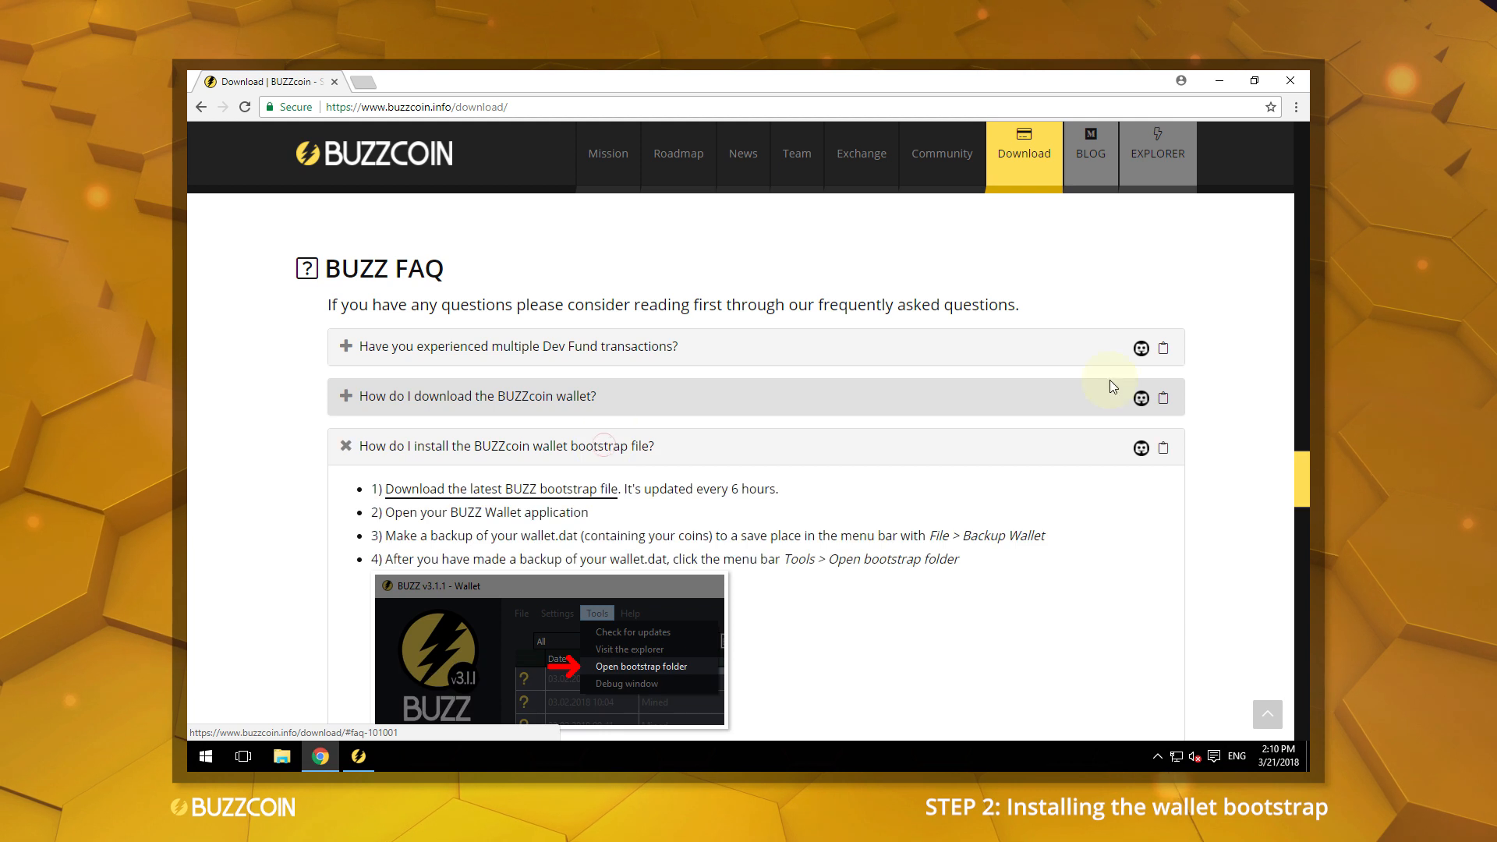
scroll(down, 3)
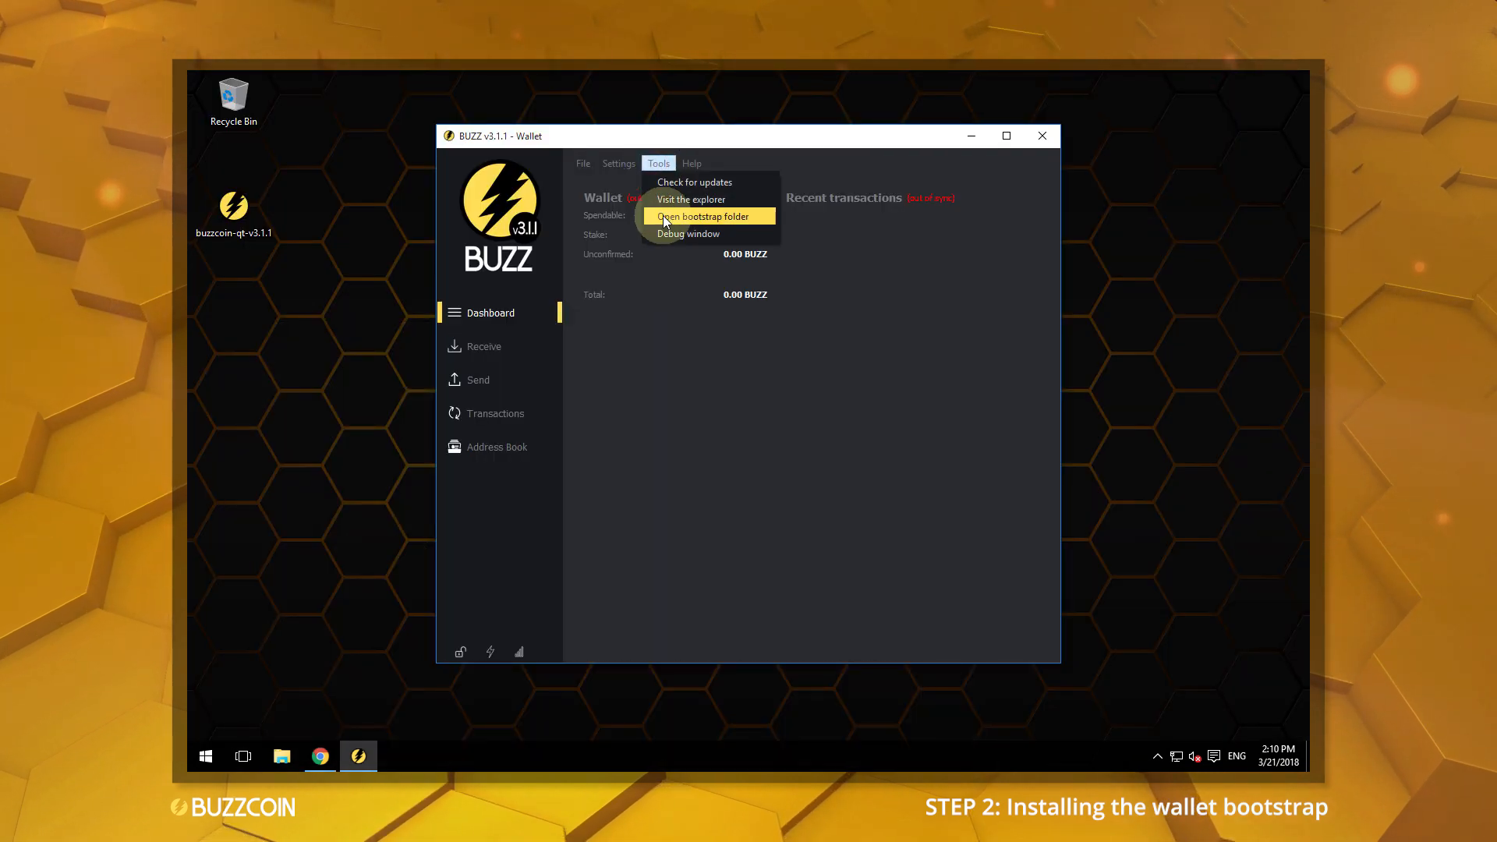
Step: Open the wallet's bootstrap data folder and save a wallet backup named buzzbackup to the Desktop
click(703, 215)
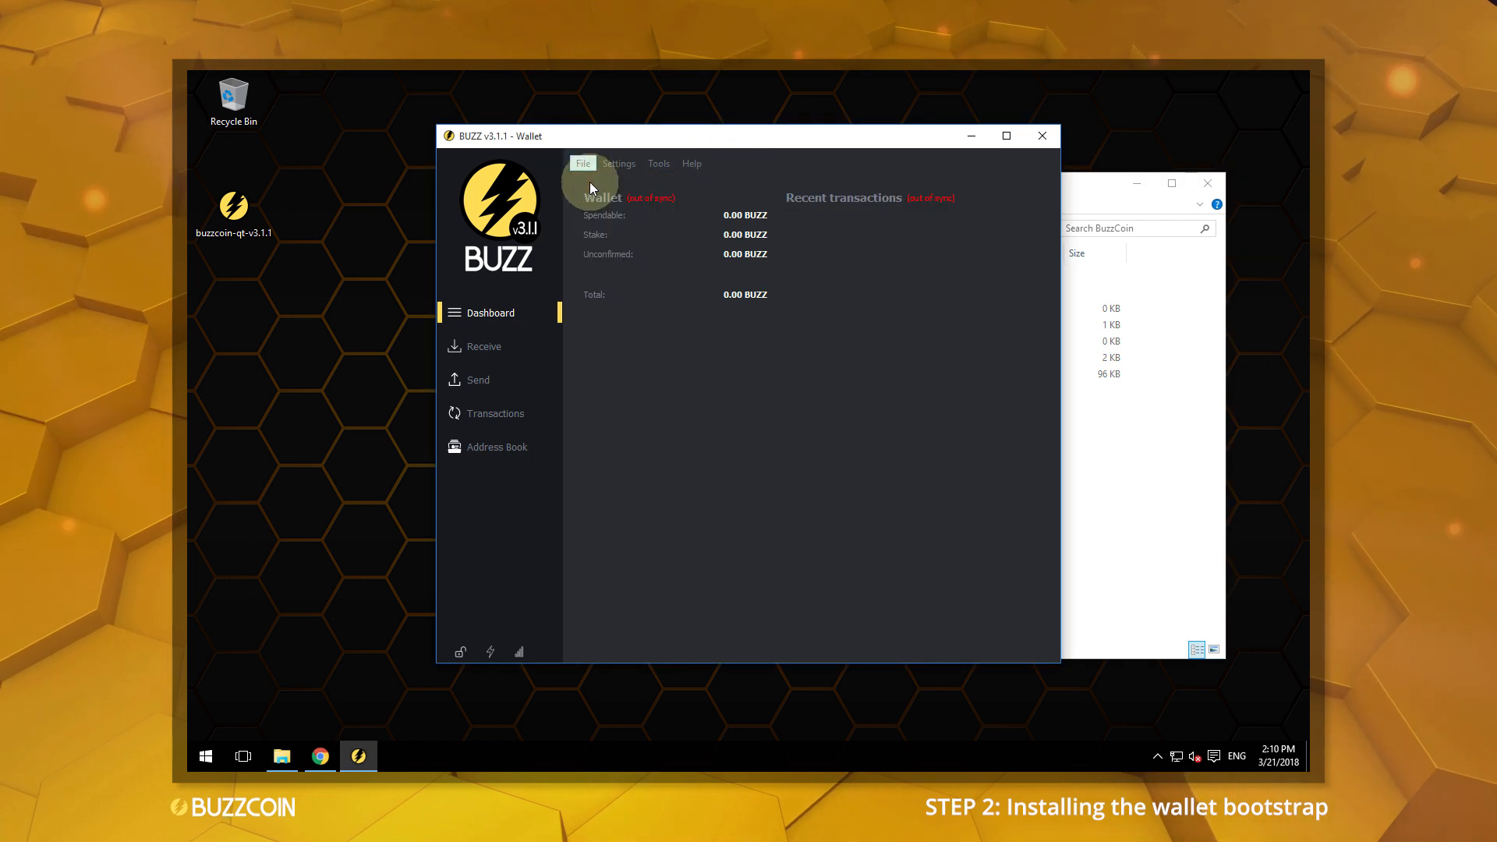
click(583, 164)
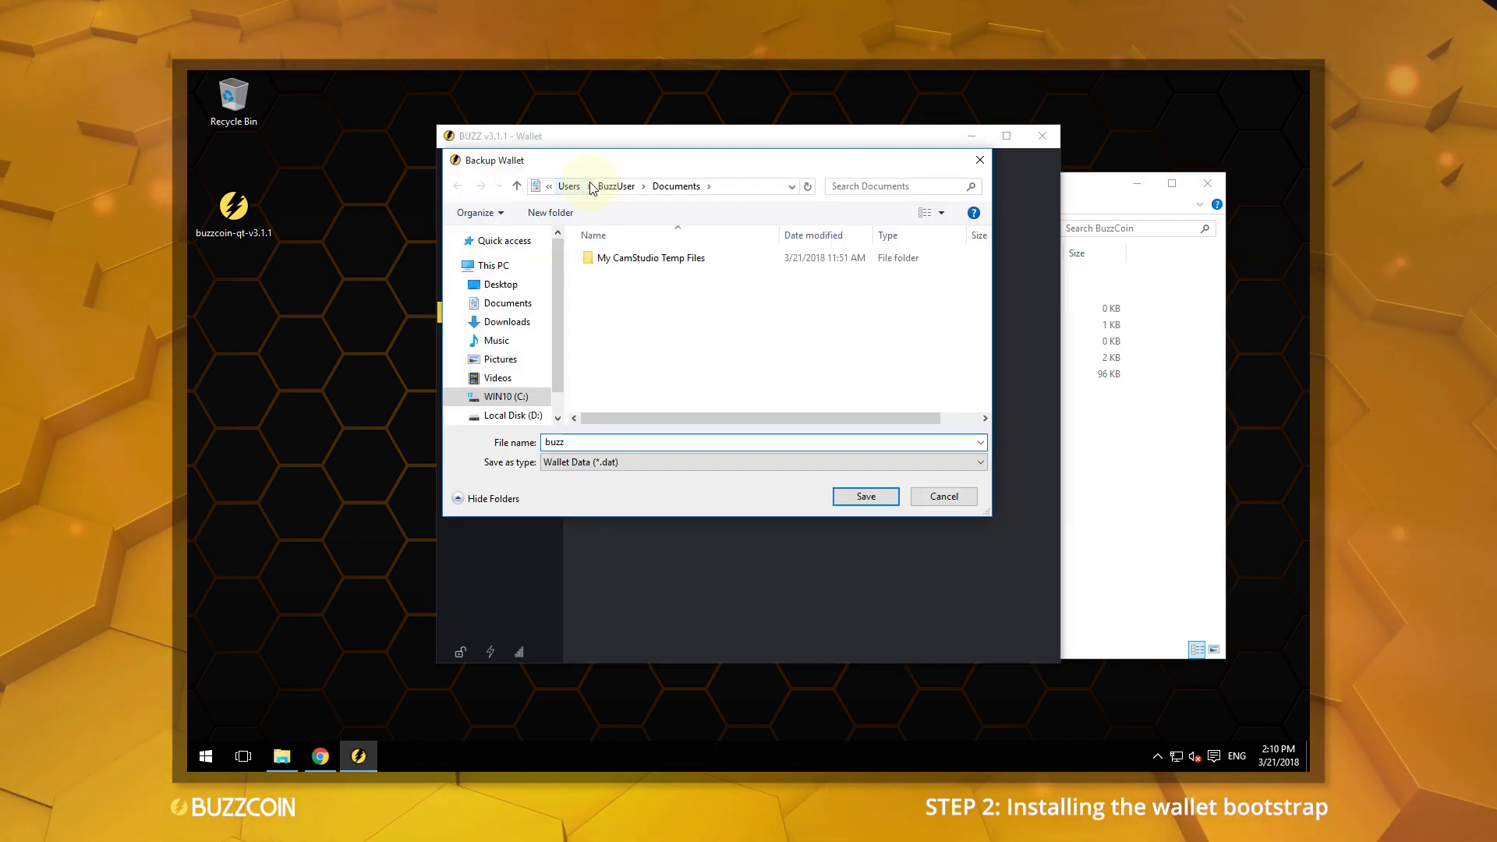
text(buzzbackup)
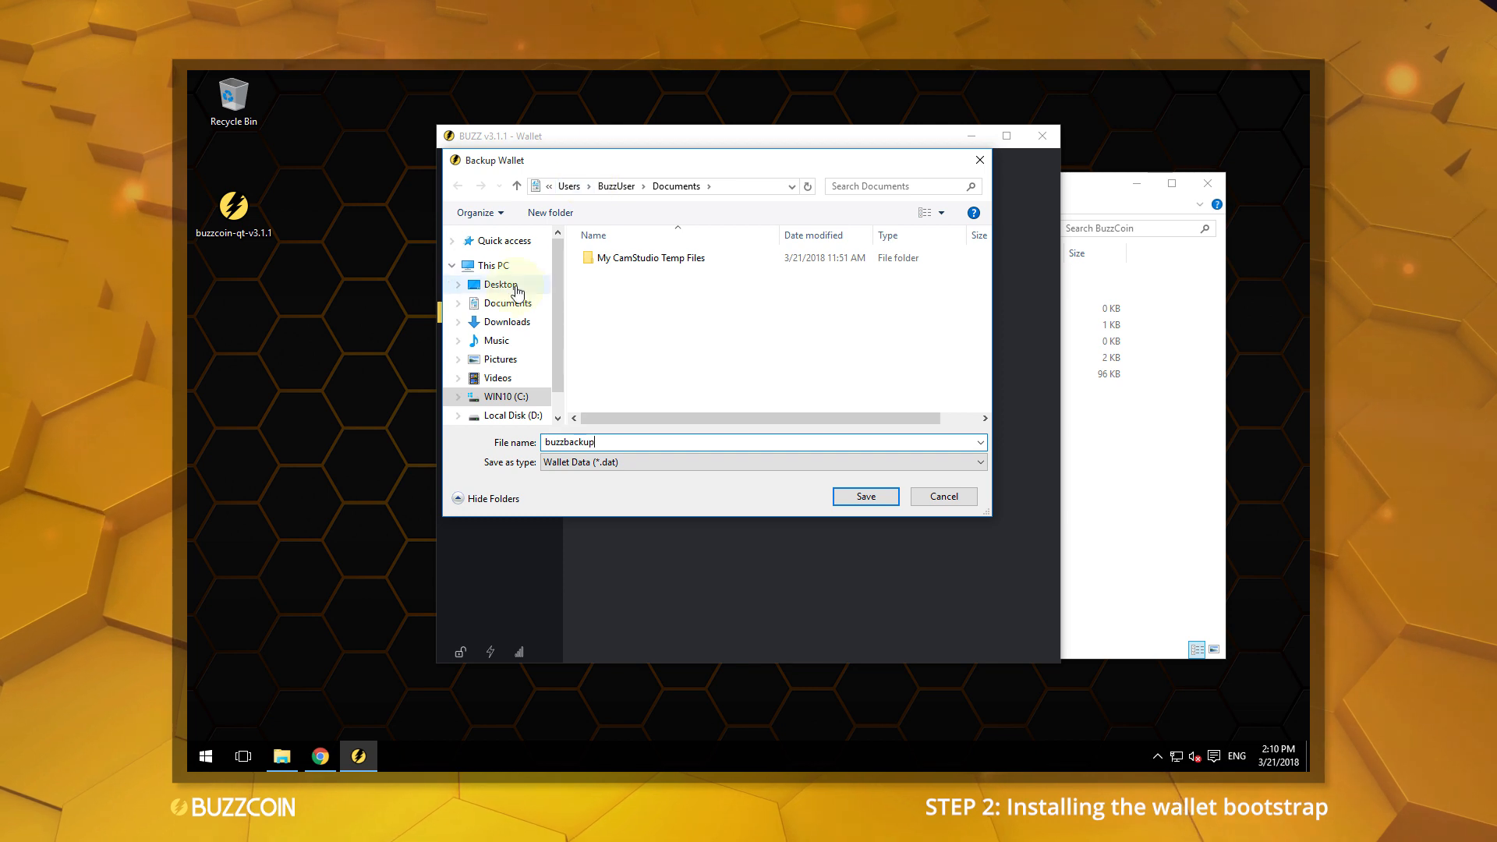
click(866, 496)
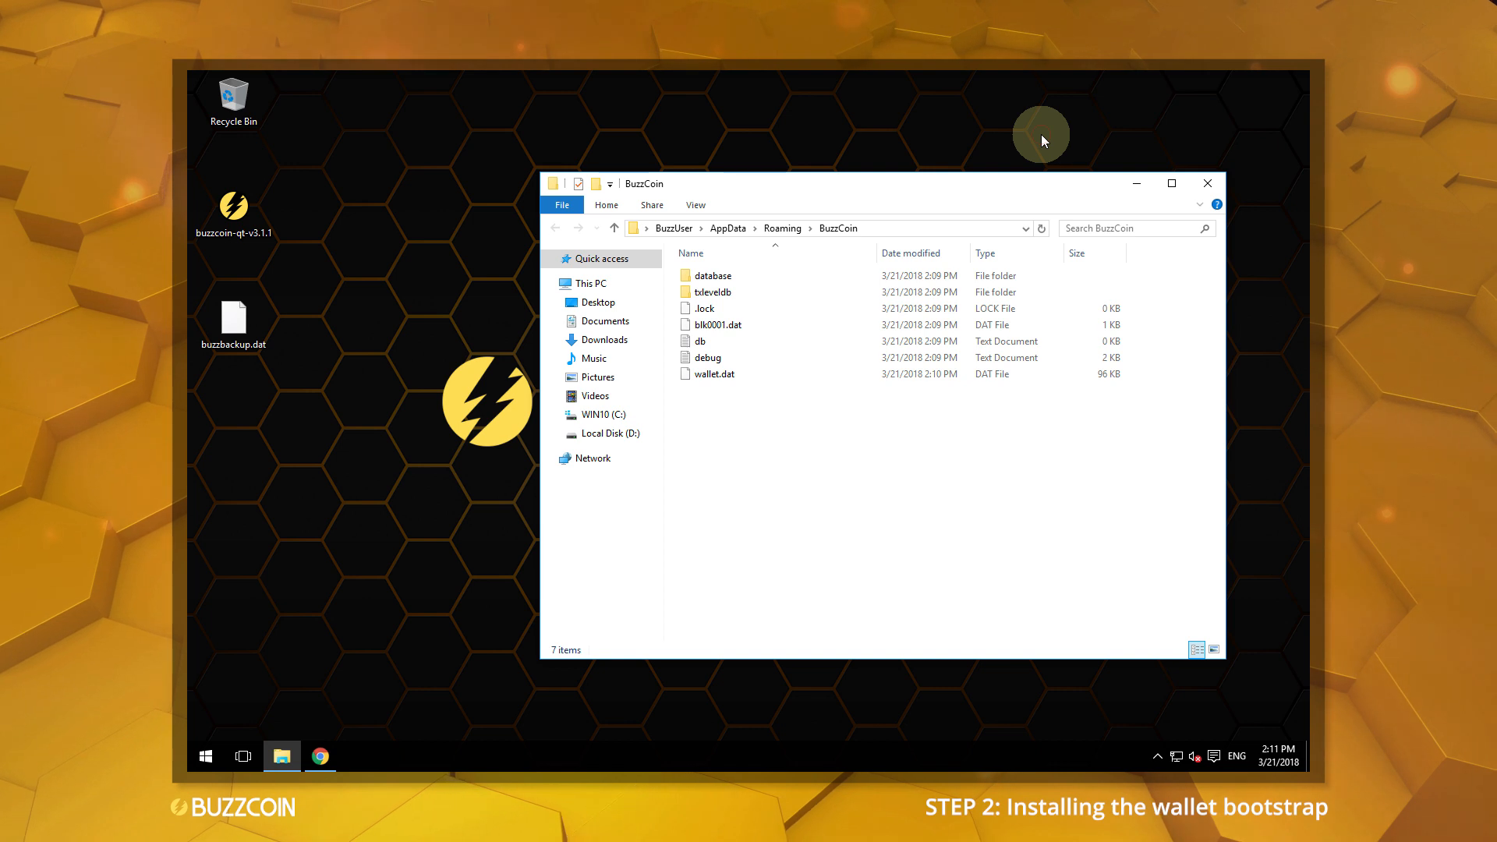
mouse_move(917, 180)
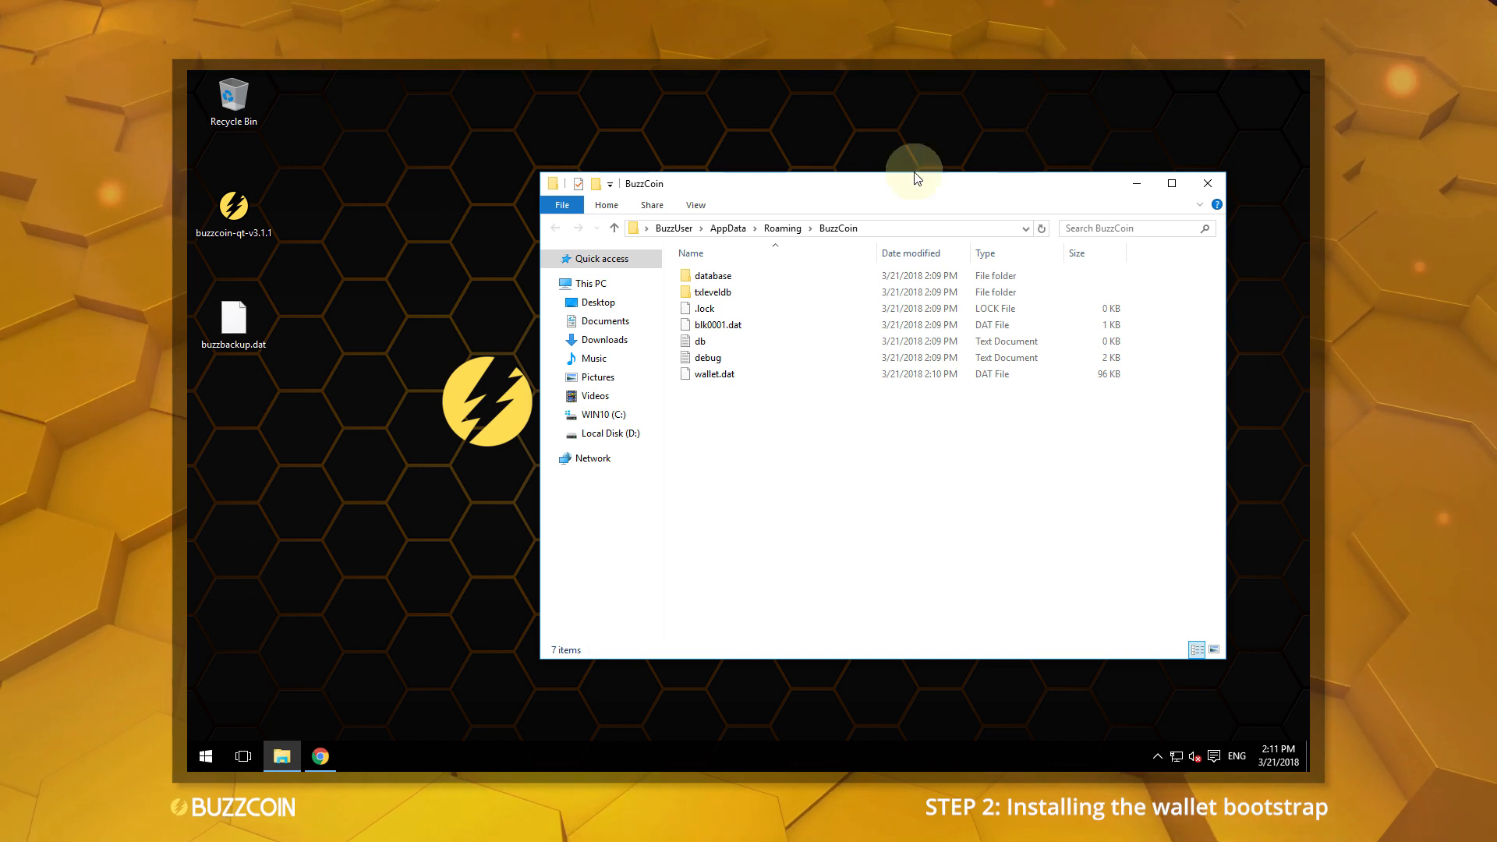
Step: Delete everything in the BuzzCoin data folder except wallet.dat and open a second File Explorer window
key(ctrl+a)
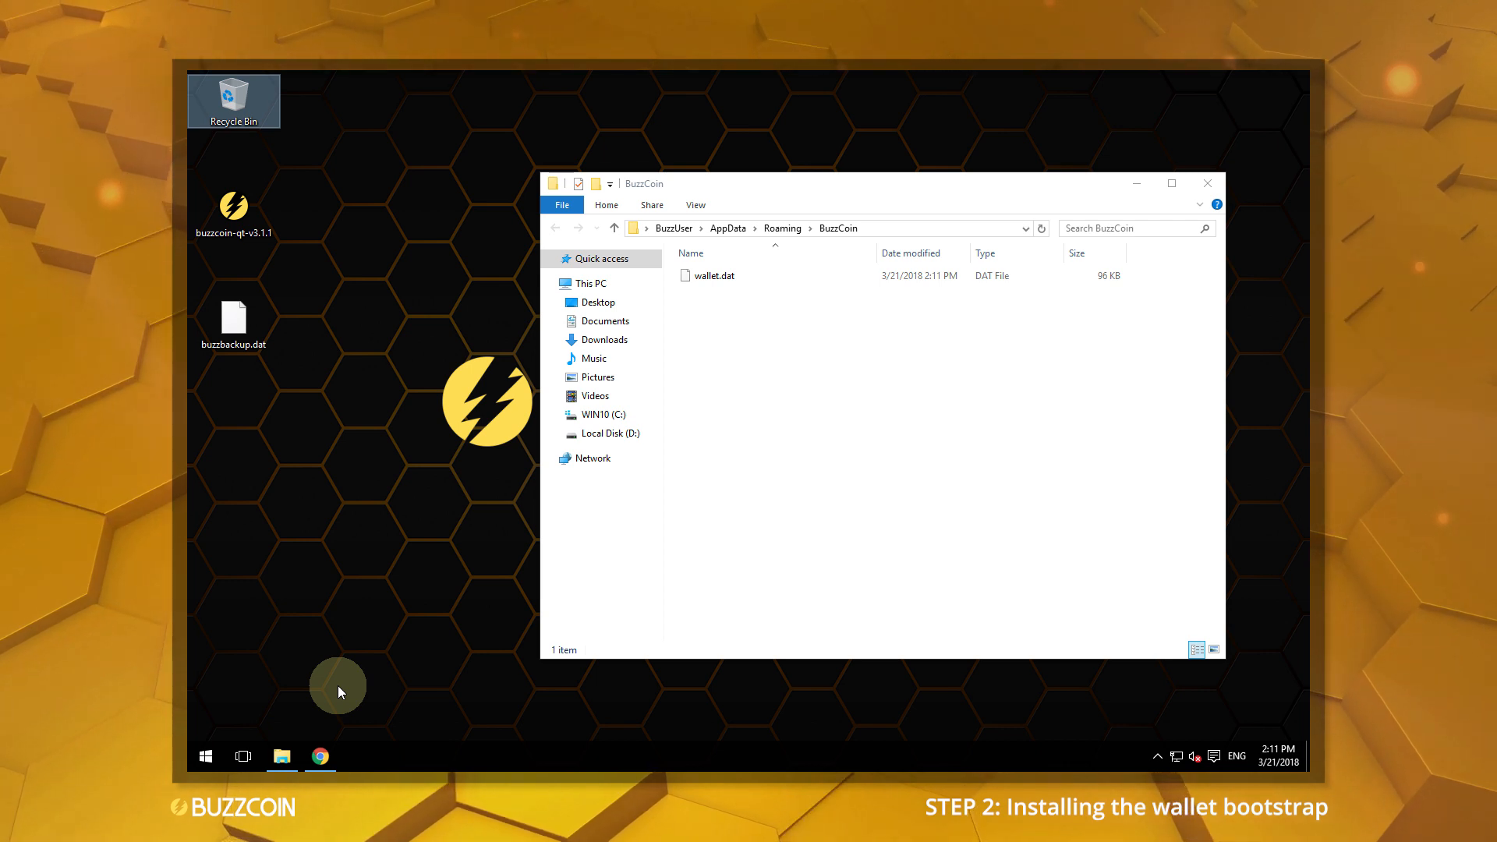
mouse_move(287, 758)
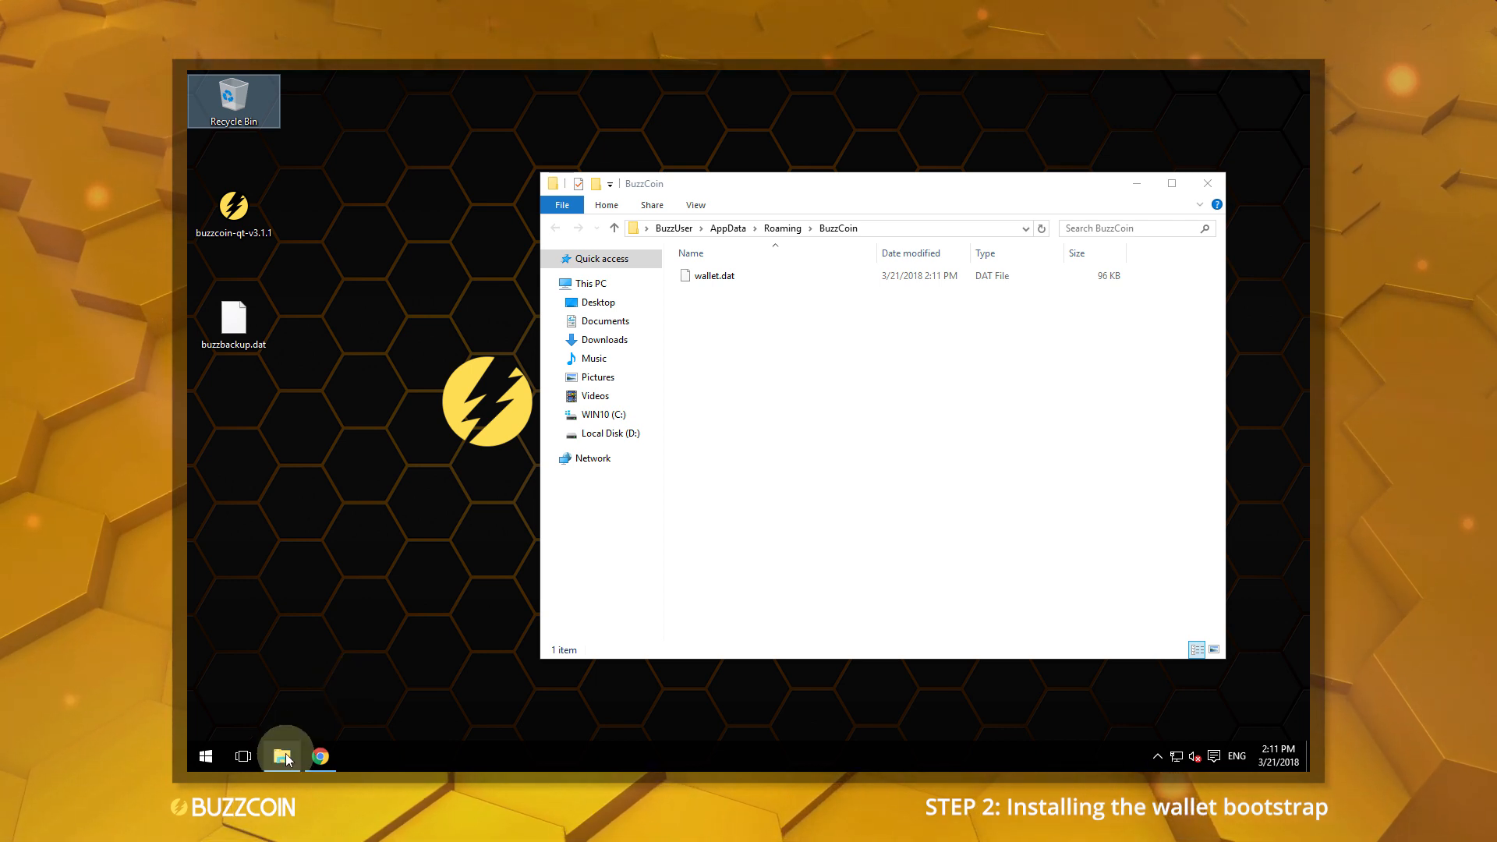
click(206, 755)
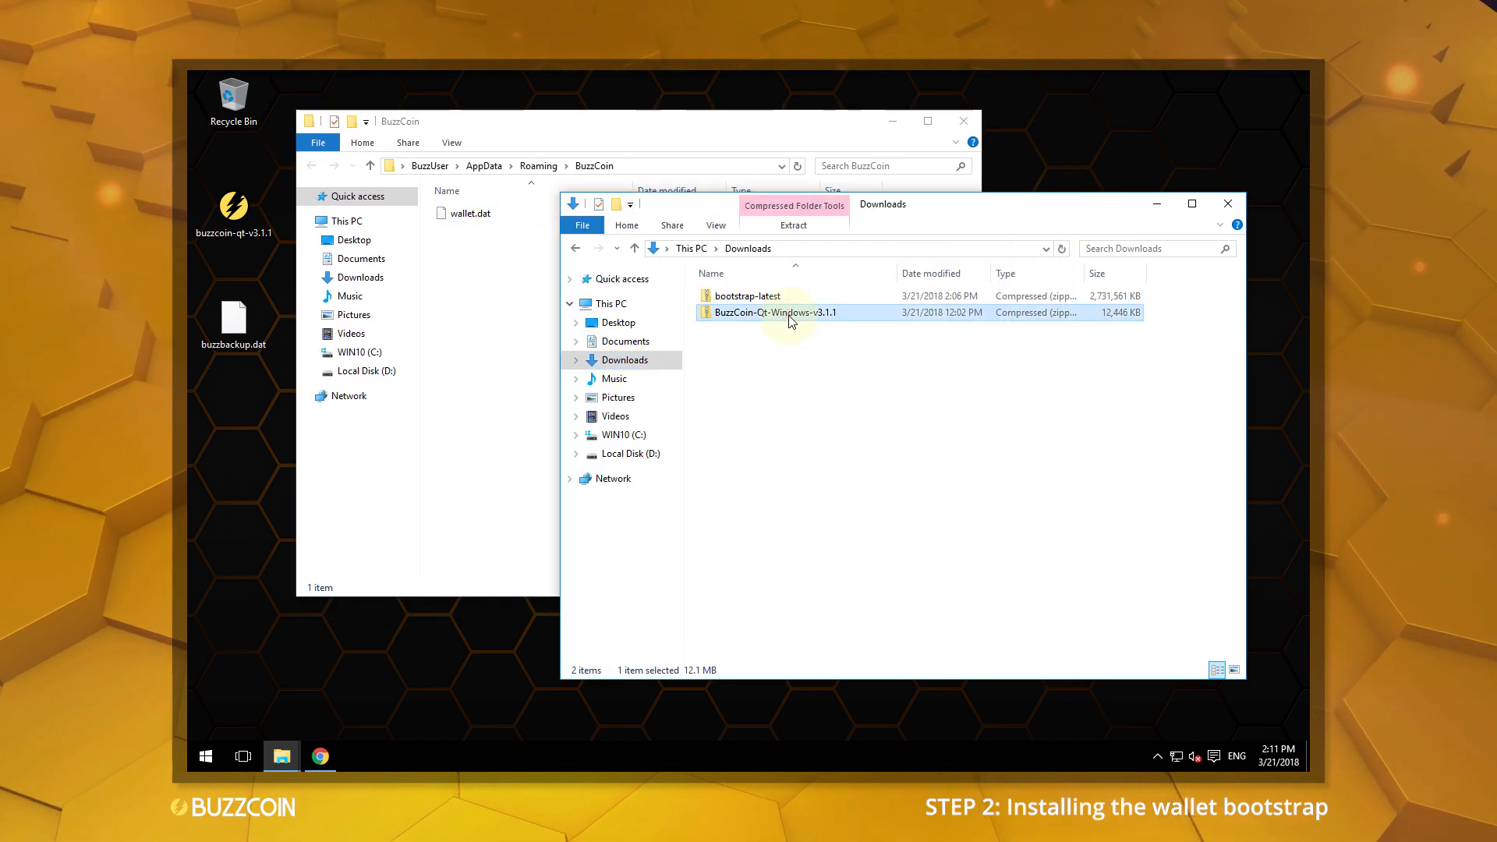
Step: Copy the bootstrap-latest files into the BuzzCoin data folder beside wallet.dat
double_click(747, 296)
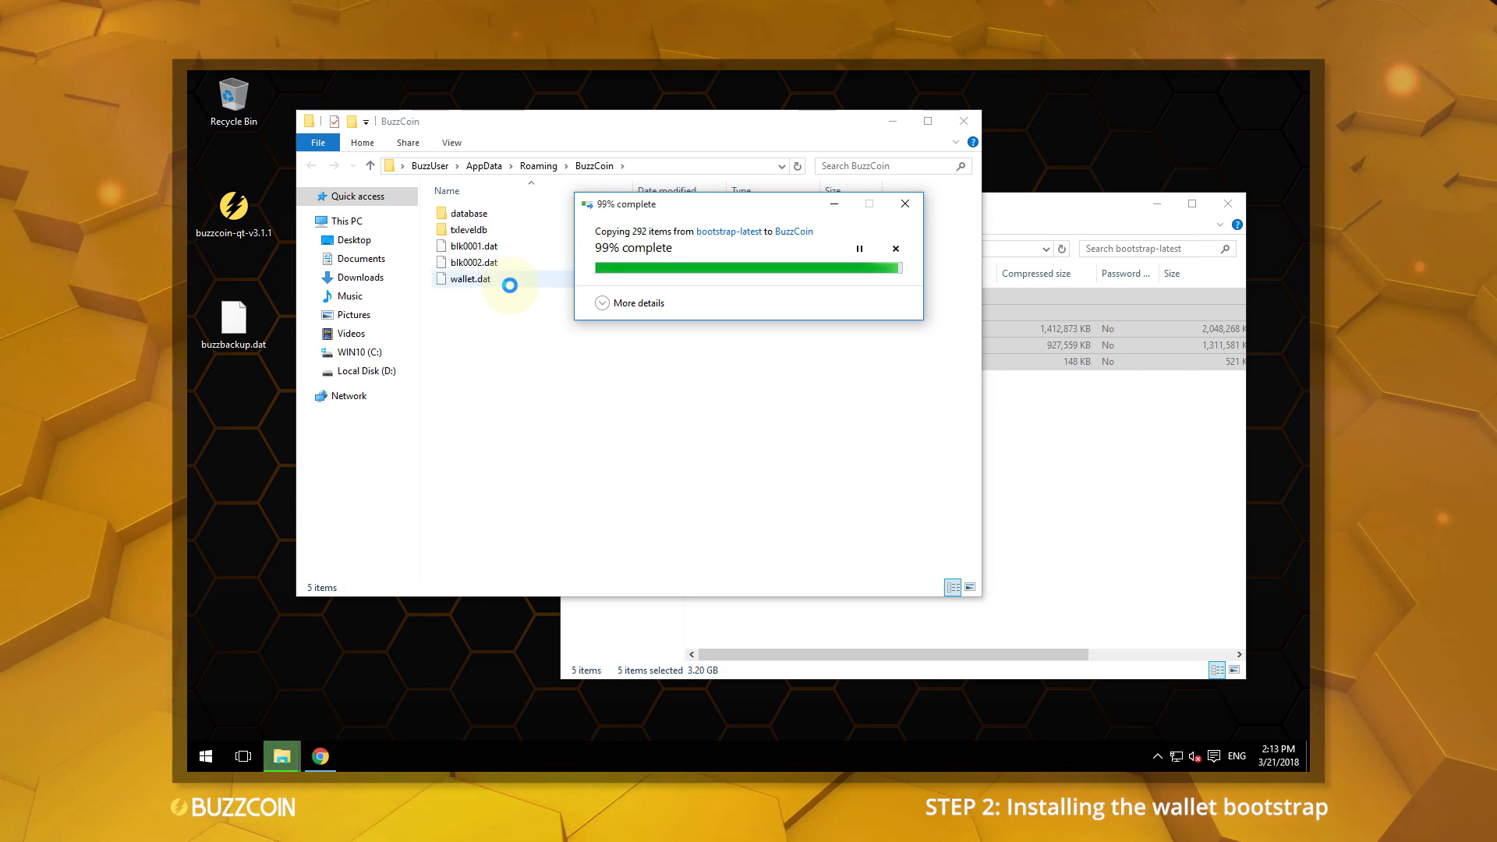
click(904, 203)
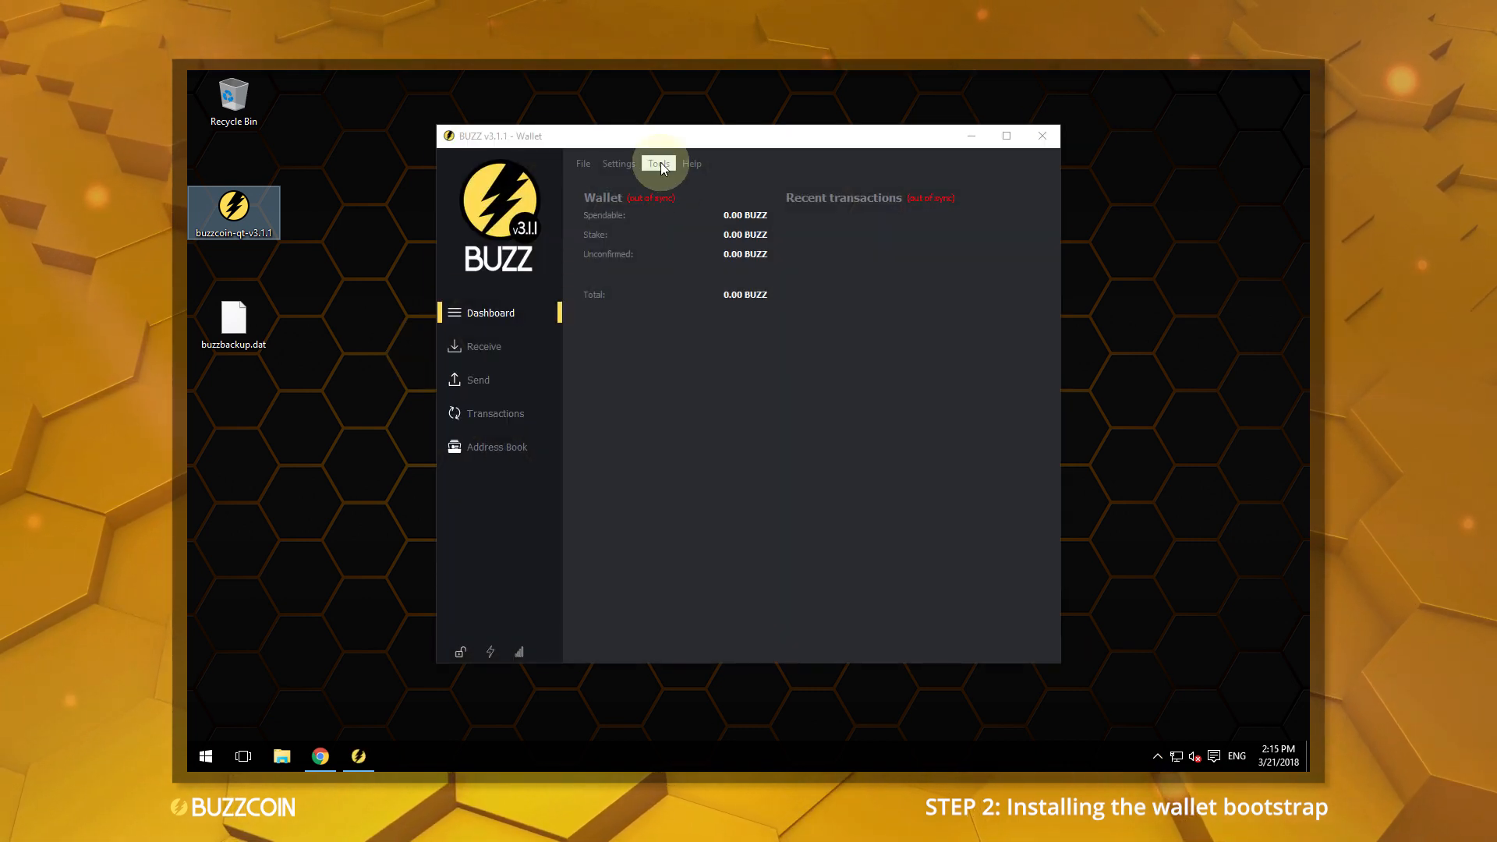
Step: Check the debug window shows 5 connections and 1,029,225 blocks, then dismiss it
click(658, 164)
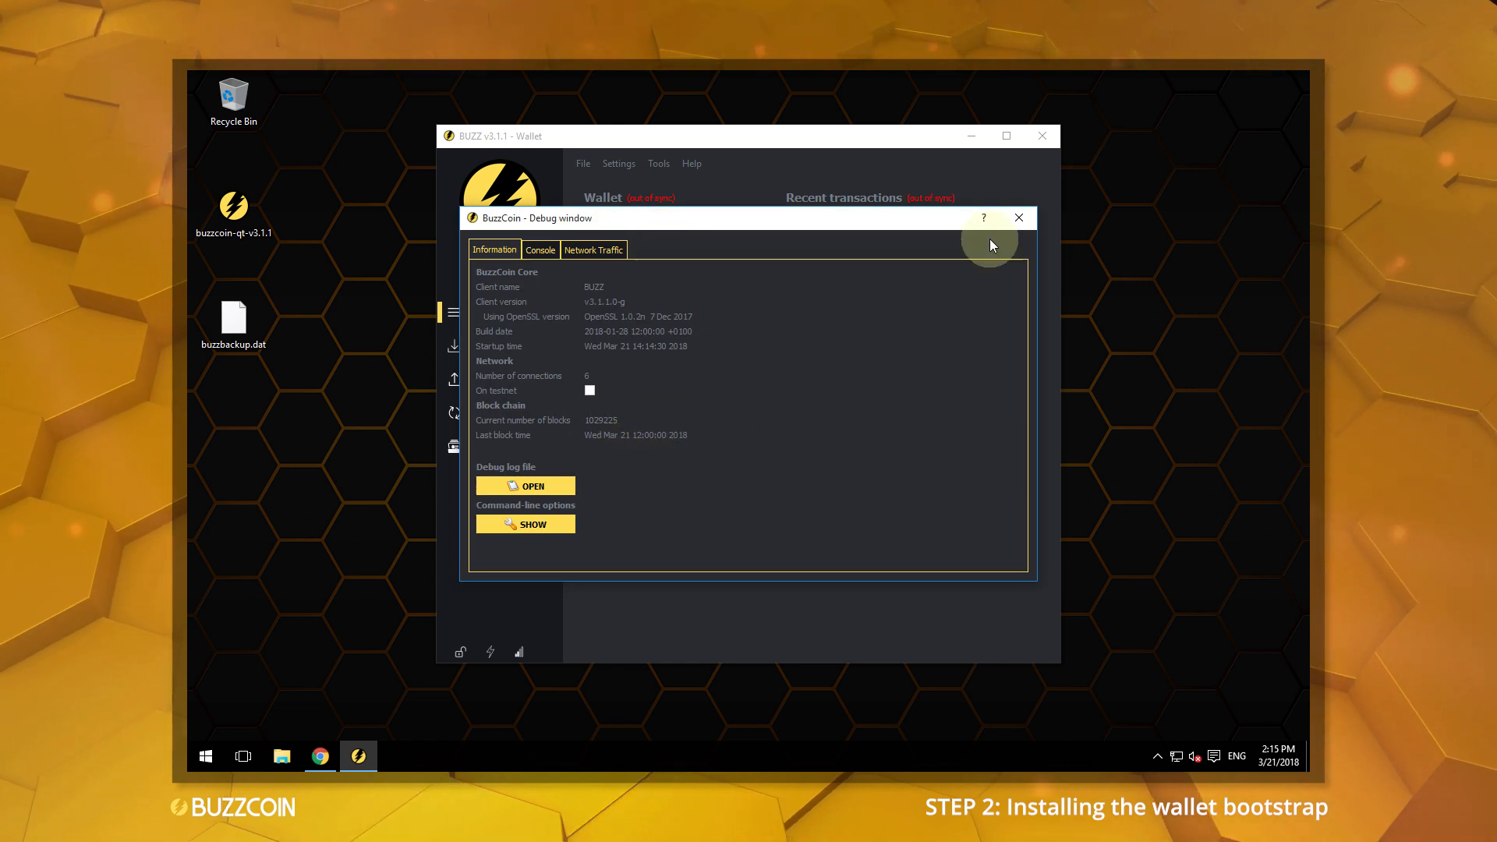
click(1018, 216)
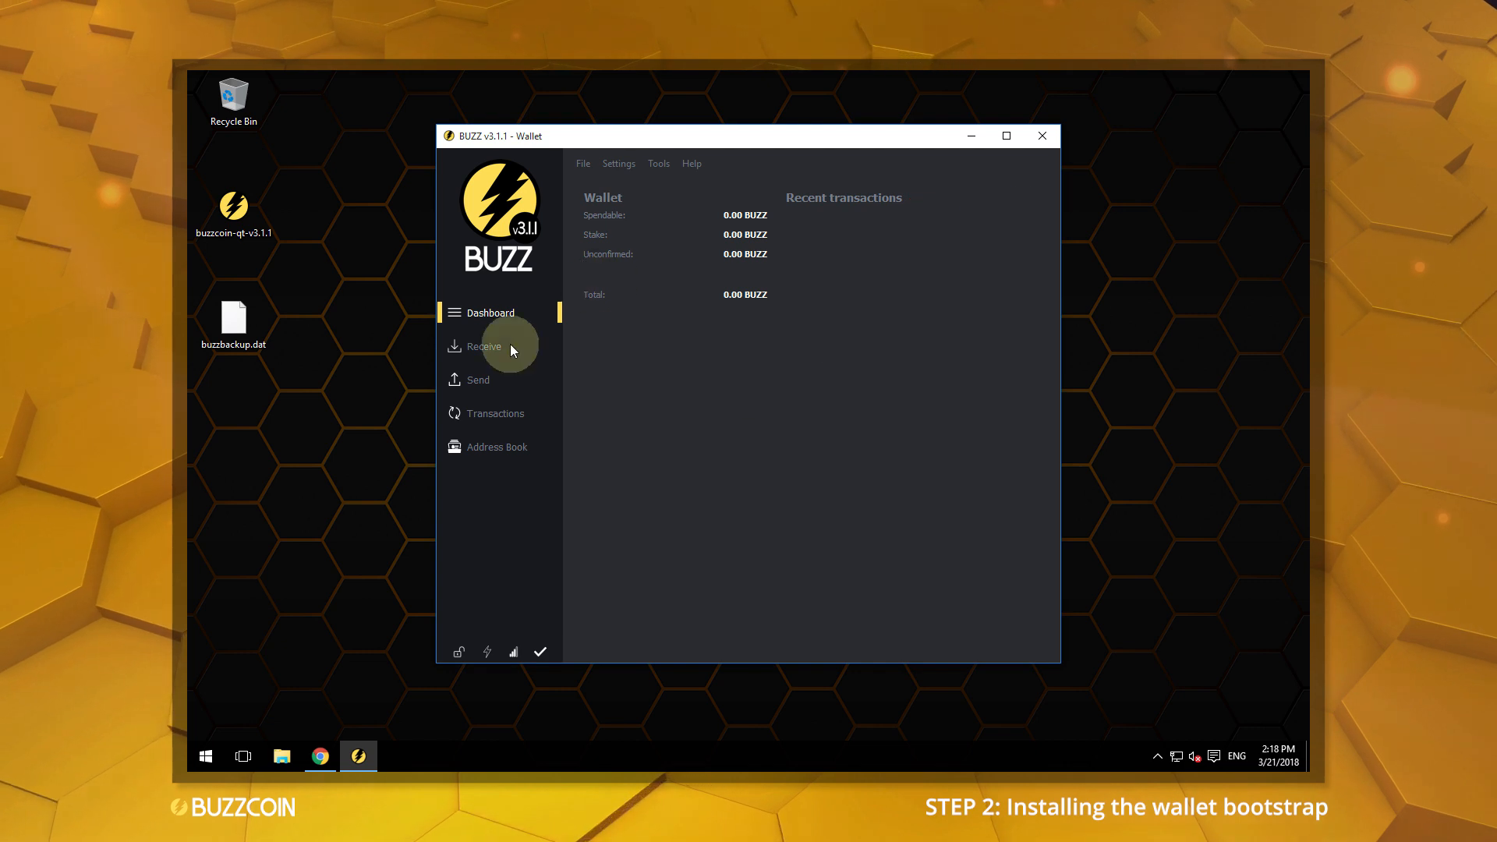
Step: Label the receiving address MyBuzzWallet and return to the dashboard
click(484, 347)
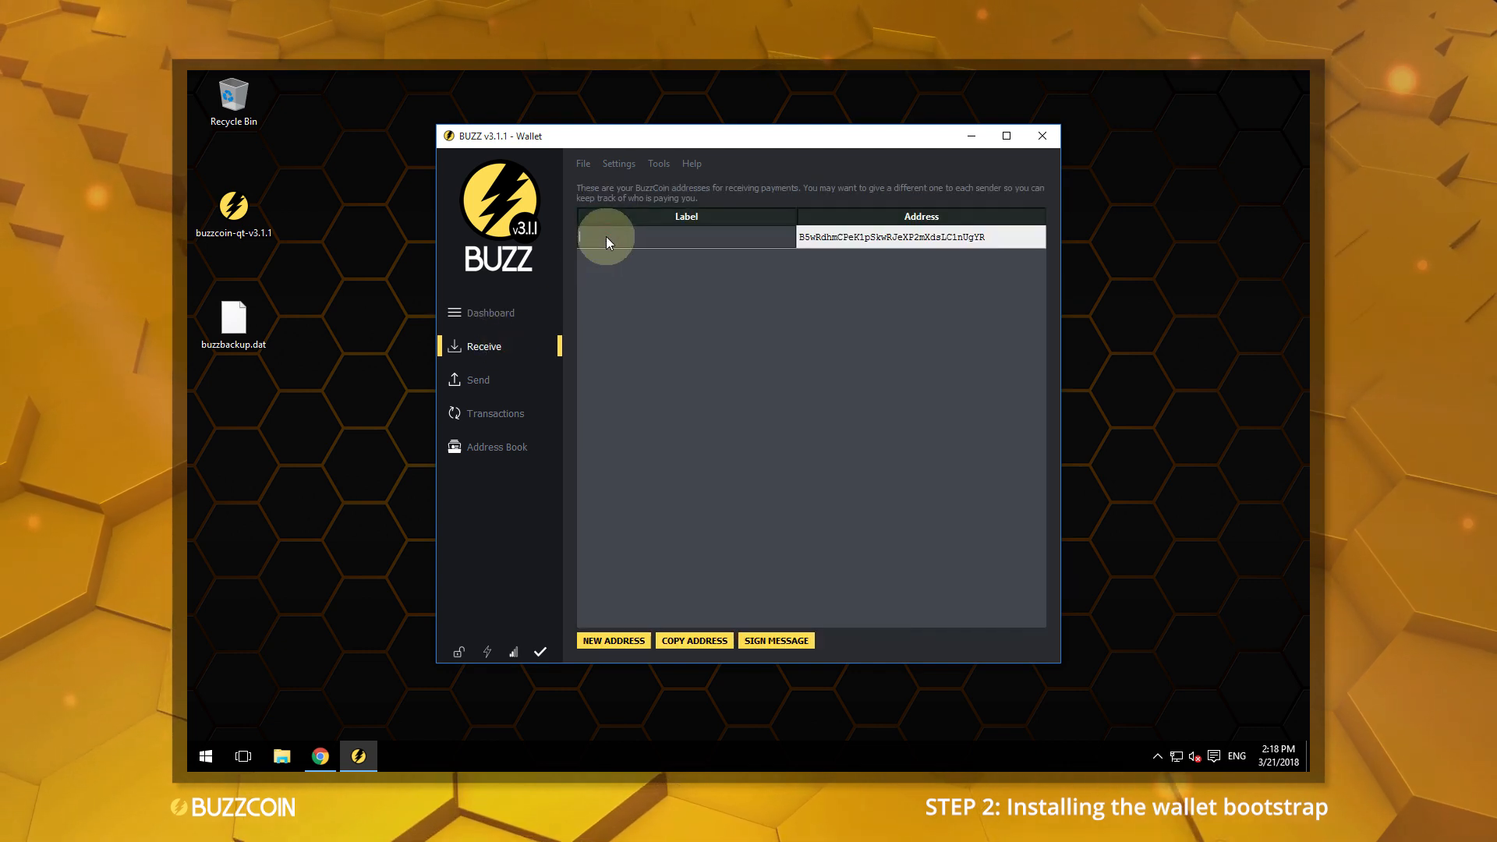
text(MyBuzzWallet)
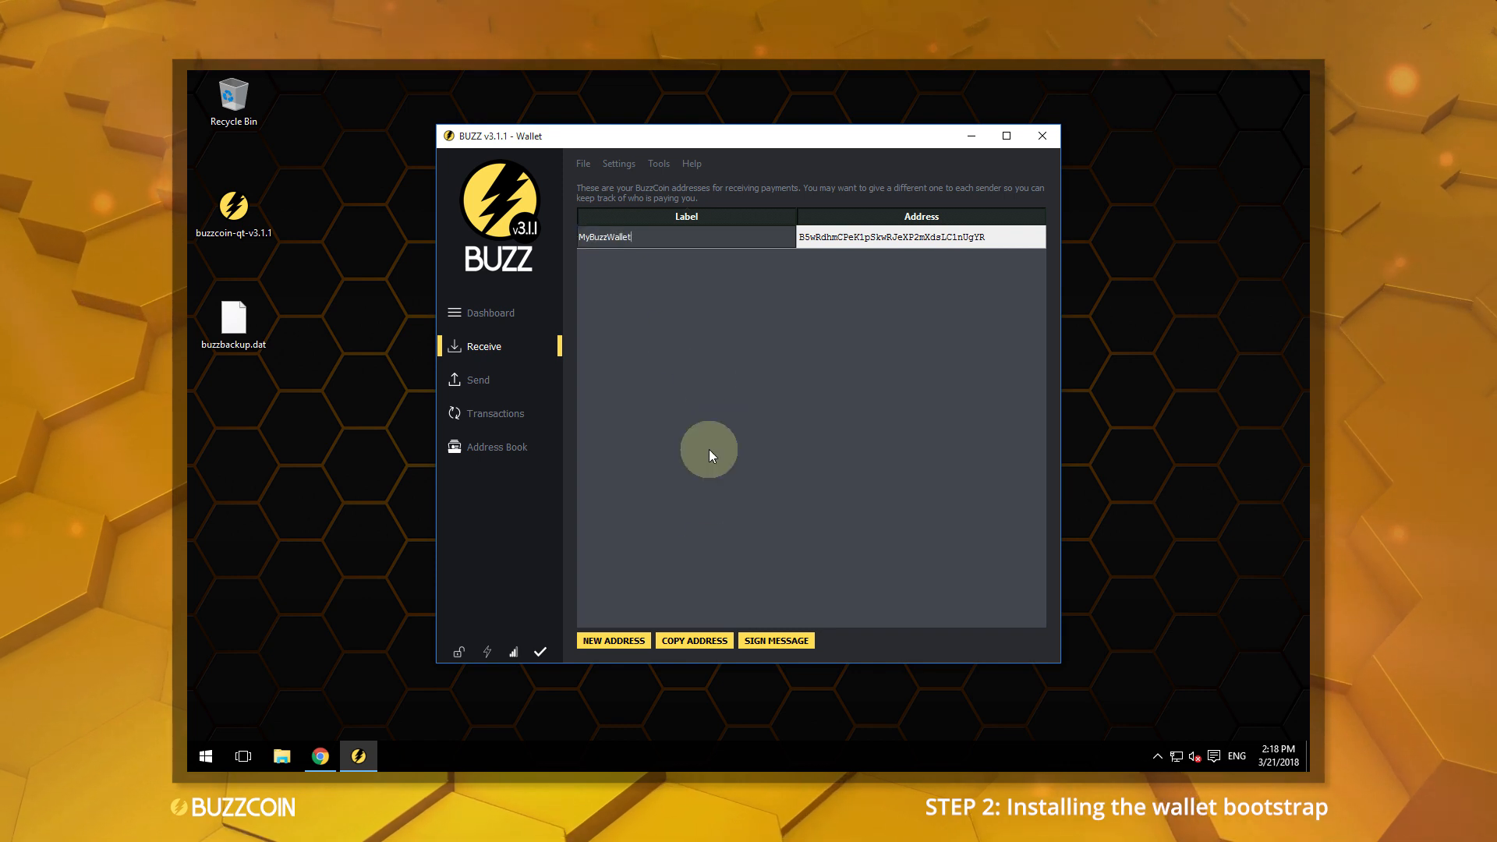
click(491, 312)
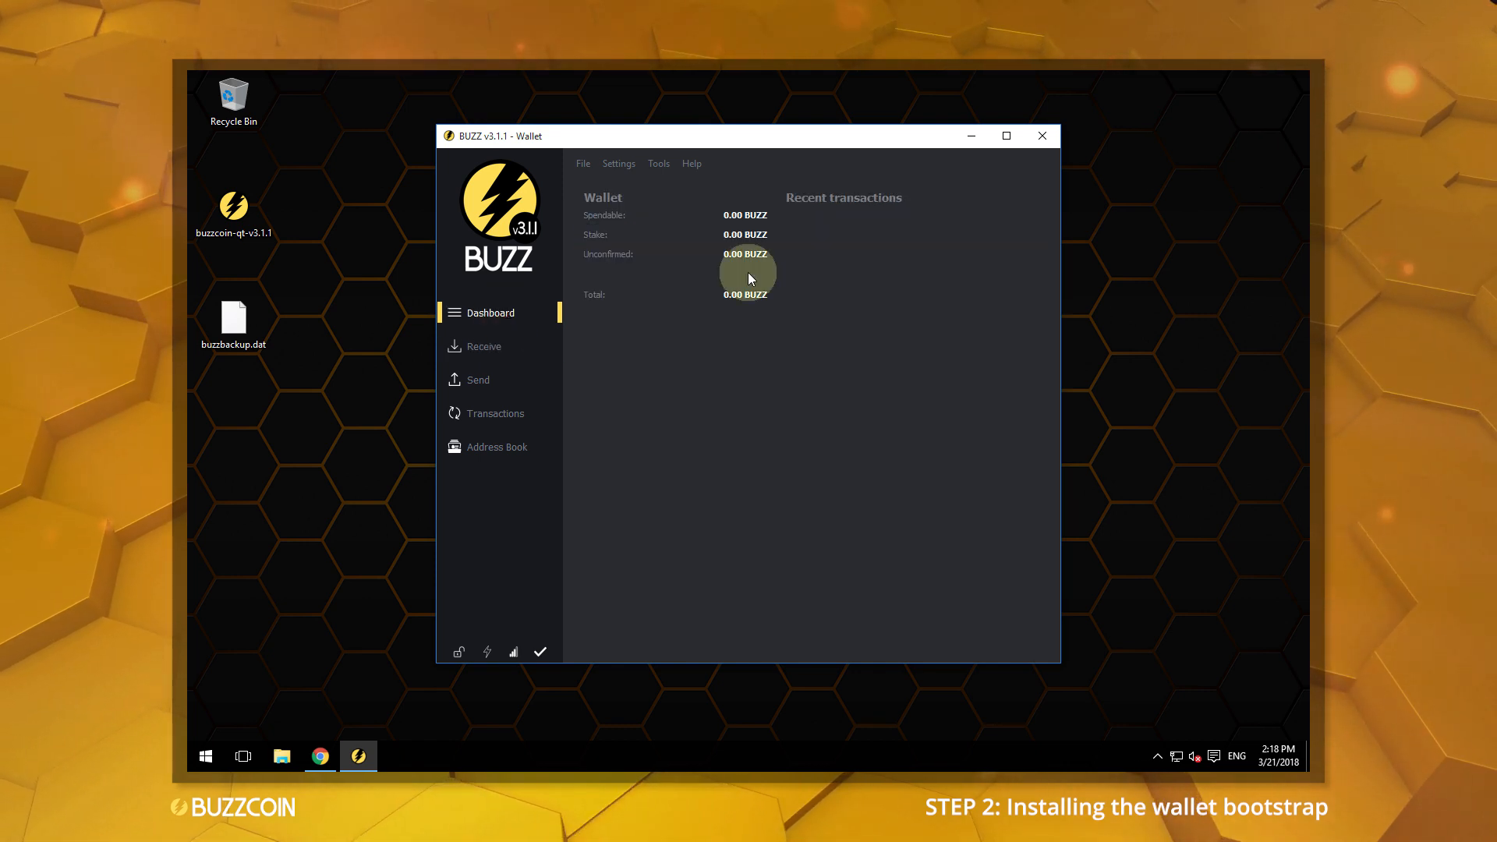